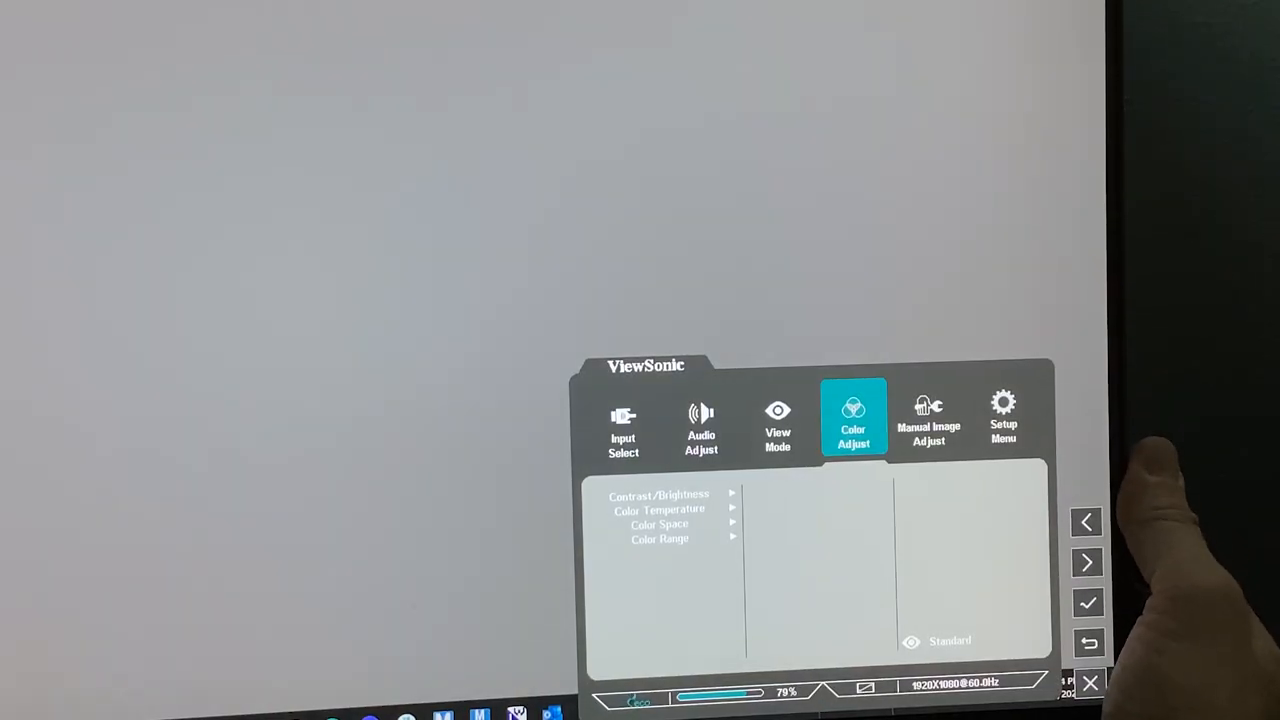
- Browse the OSD Setup Menu language list, then accept the power consumption warning
left_click(1086, 562)
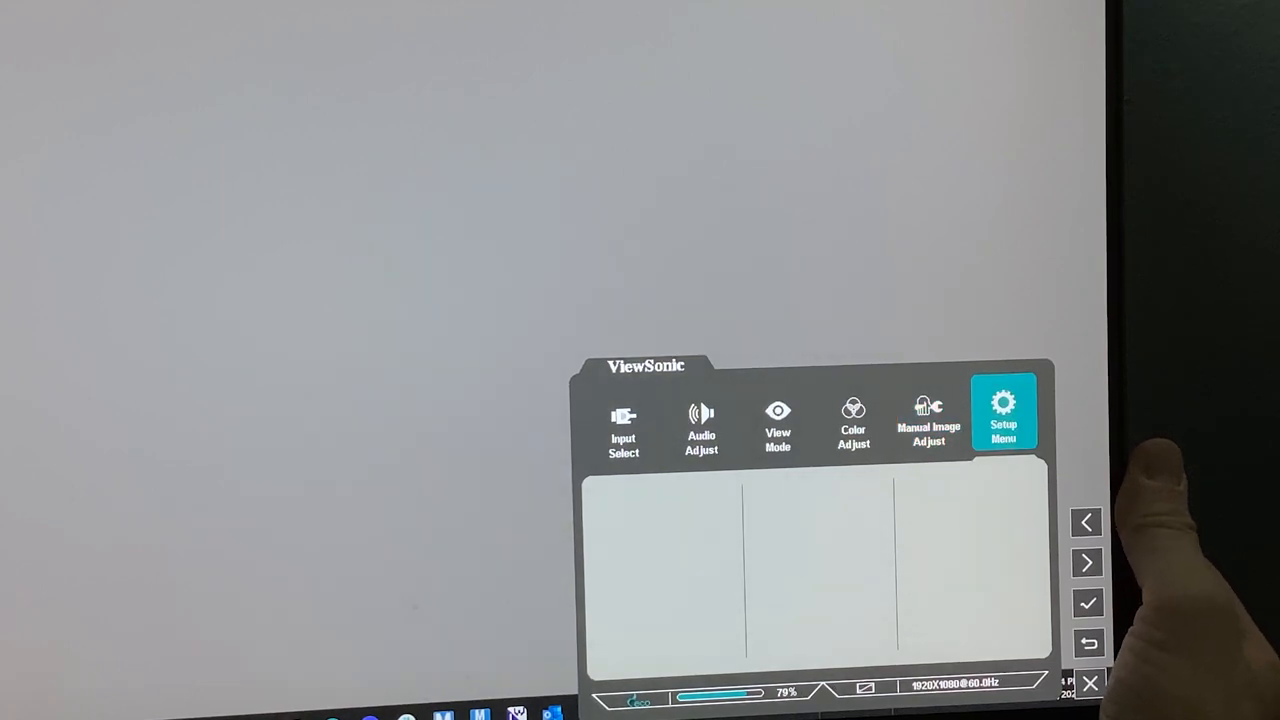
left_click(1087, 602)
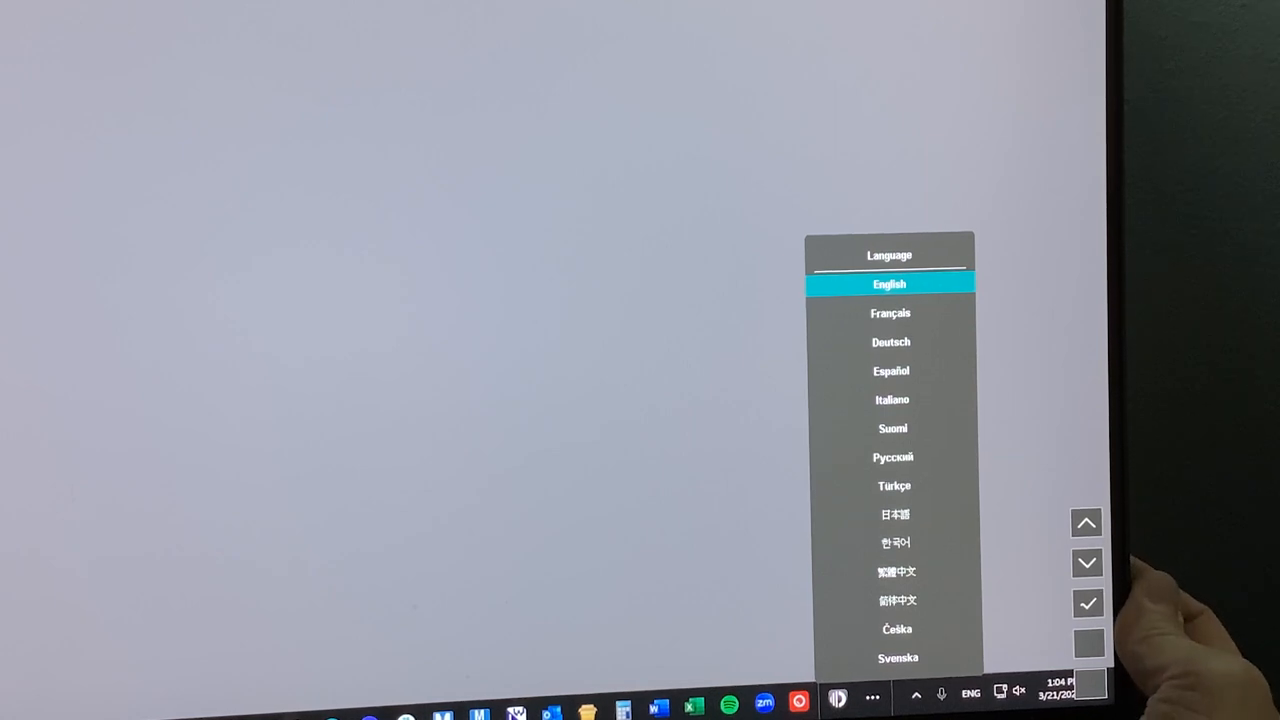
left_click(1086, 602)
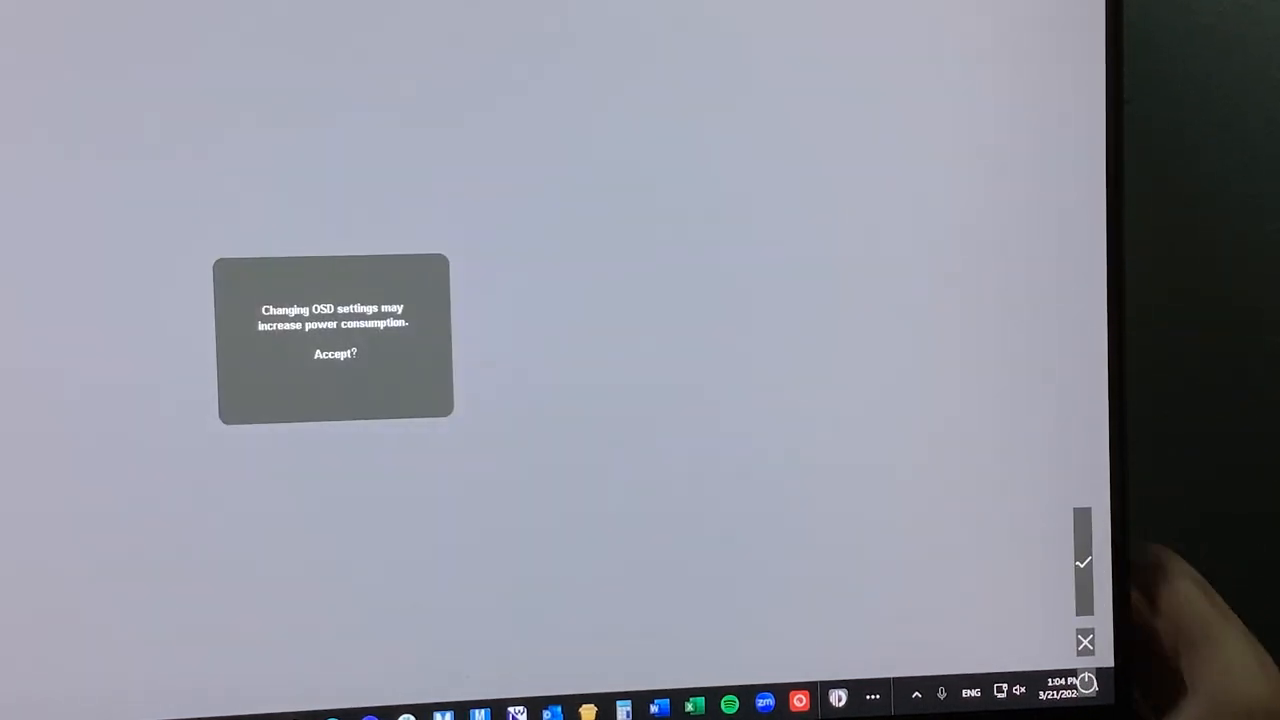
left_click(1084, 562)
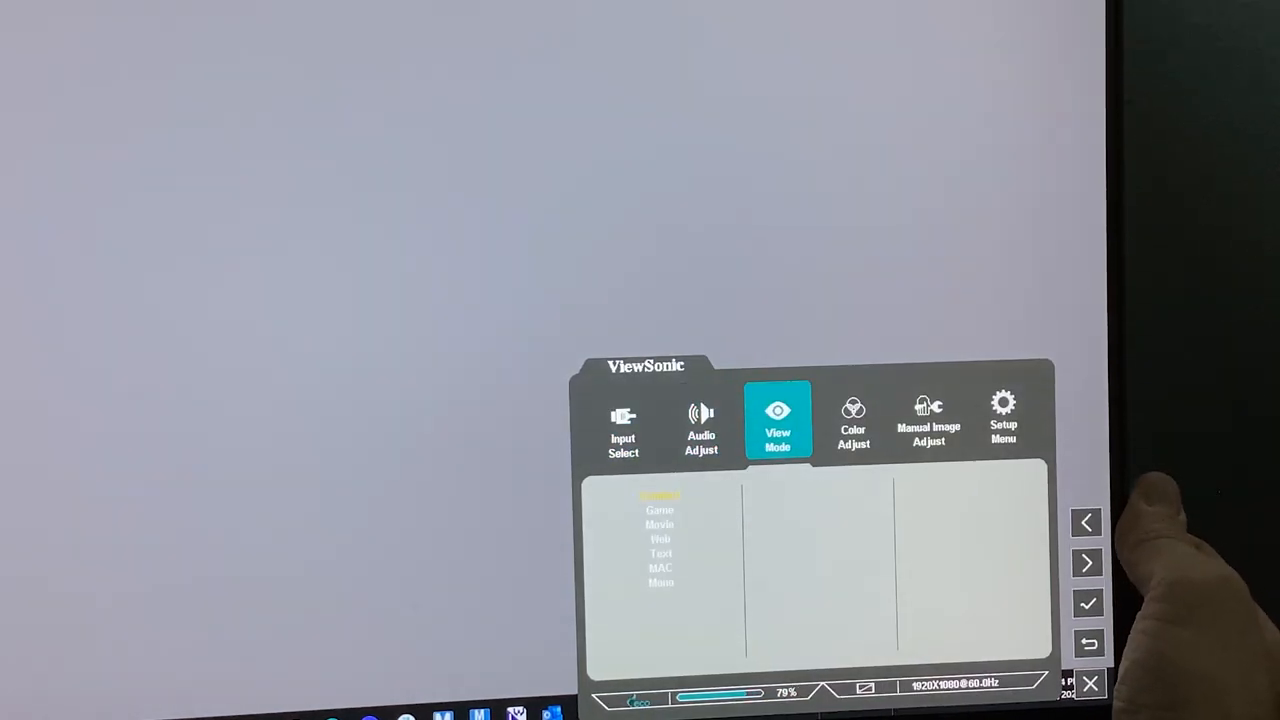
- View Color Adjust contrast at 70, leaving it unchanged, and move to Color Temperature
left_click(1087, 562)
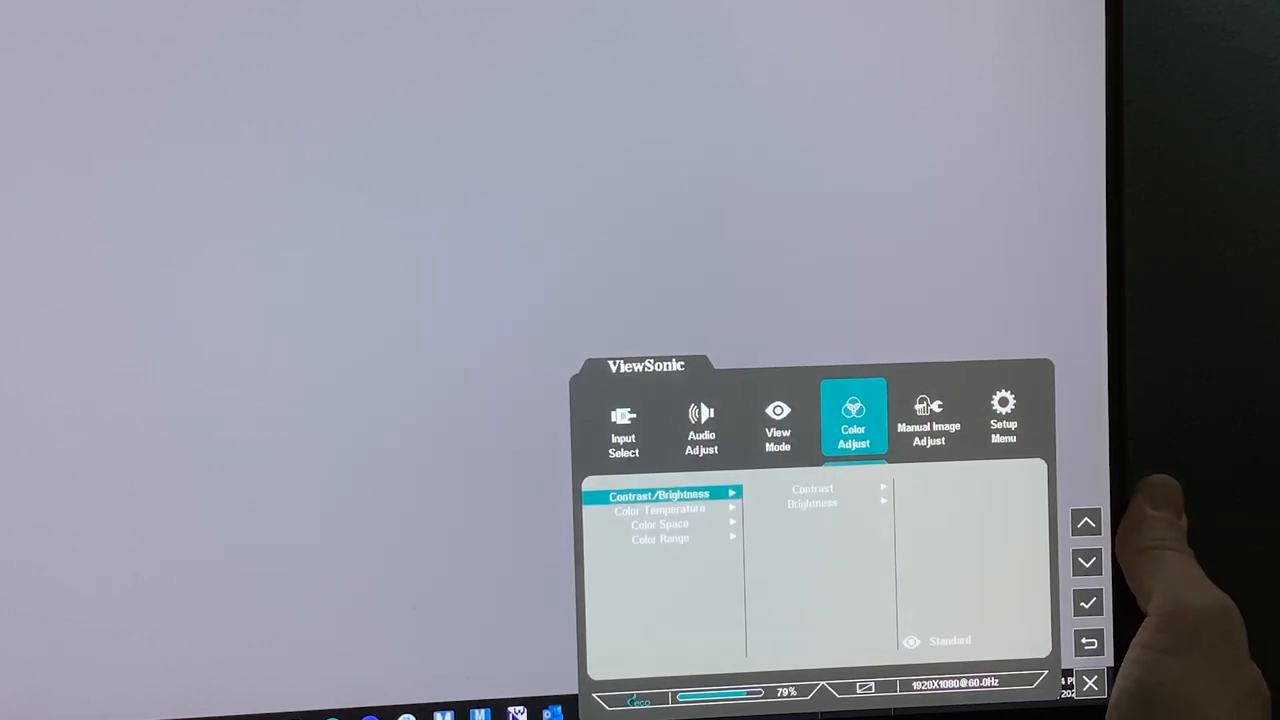
left_click(1087, 602)
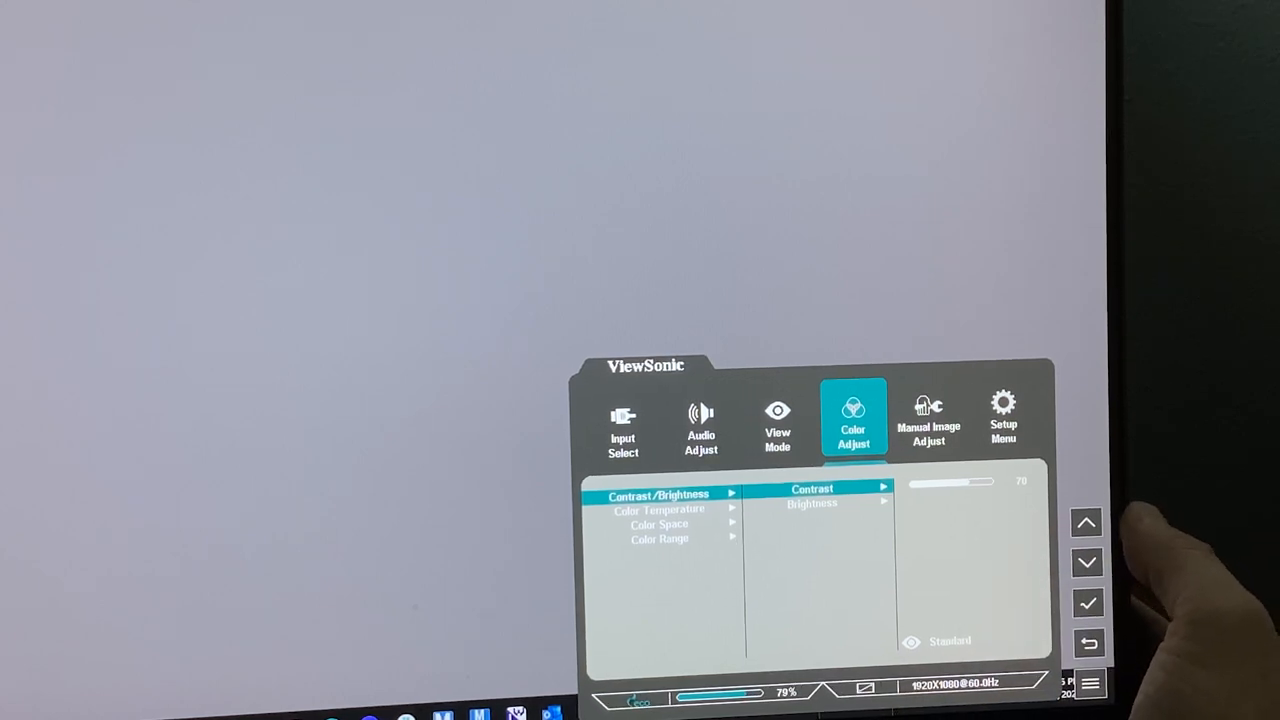
left_click(1087, 562)
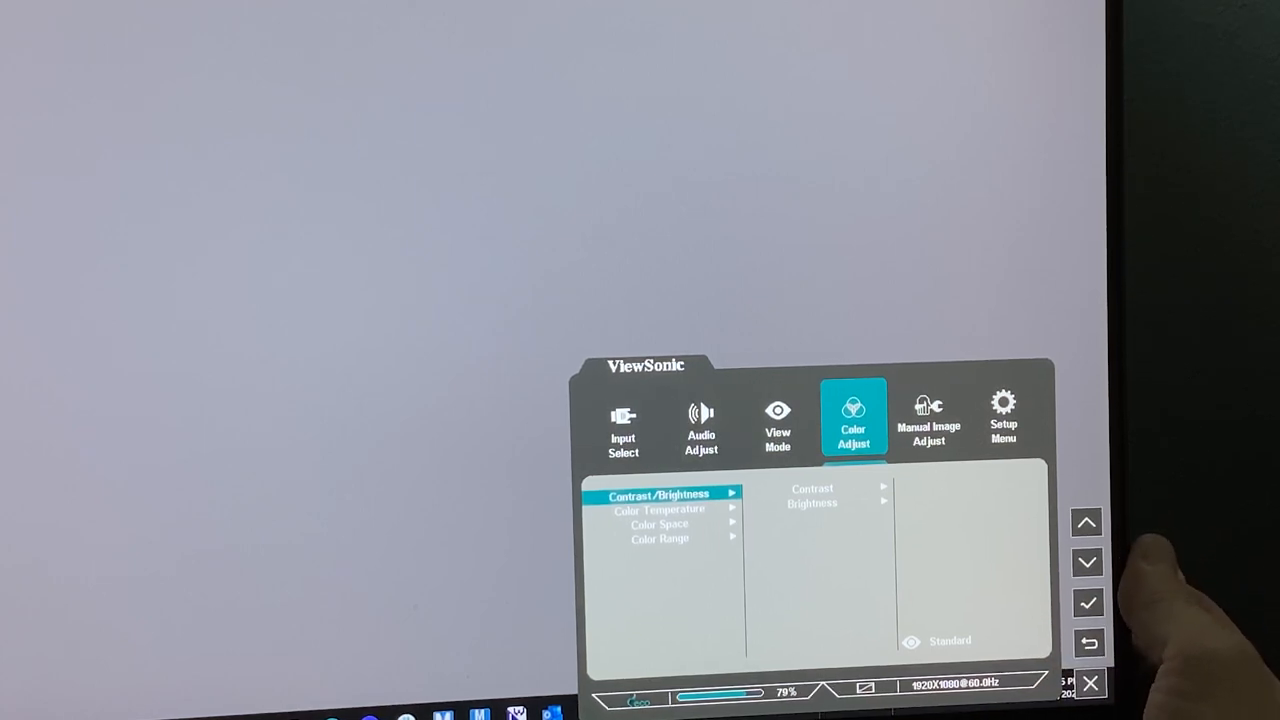
left_click(1087, 561)
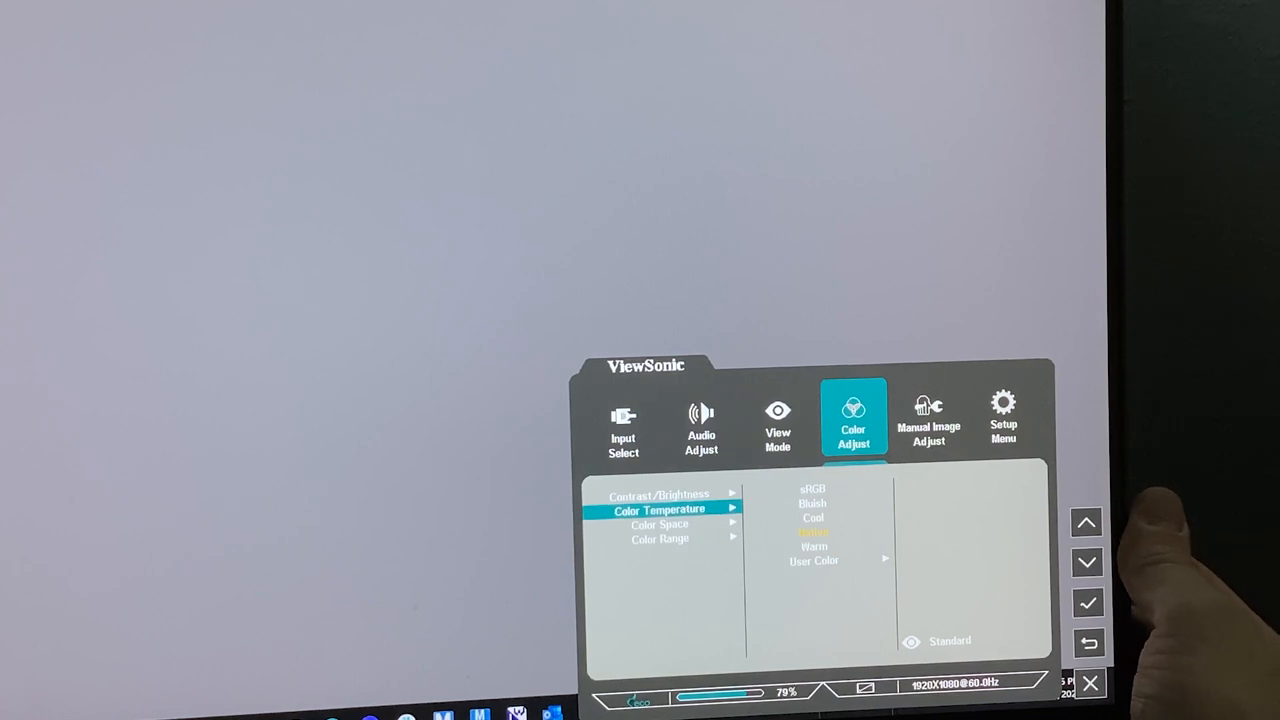
- Select User Color temperature and browse its Red, Green and Blue channels
left_click(1087, 561)
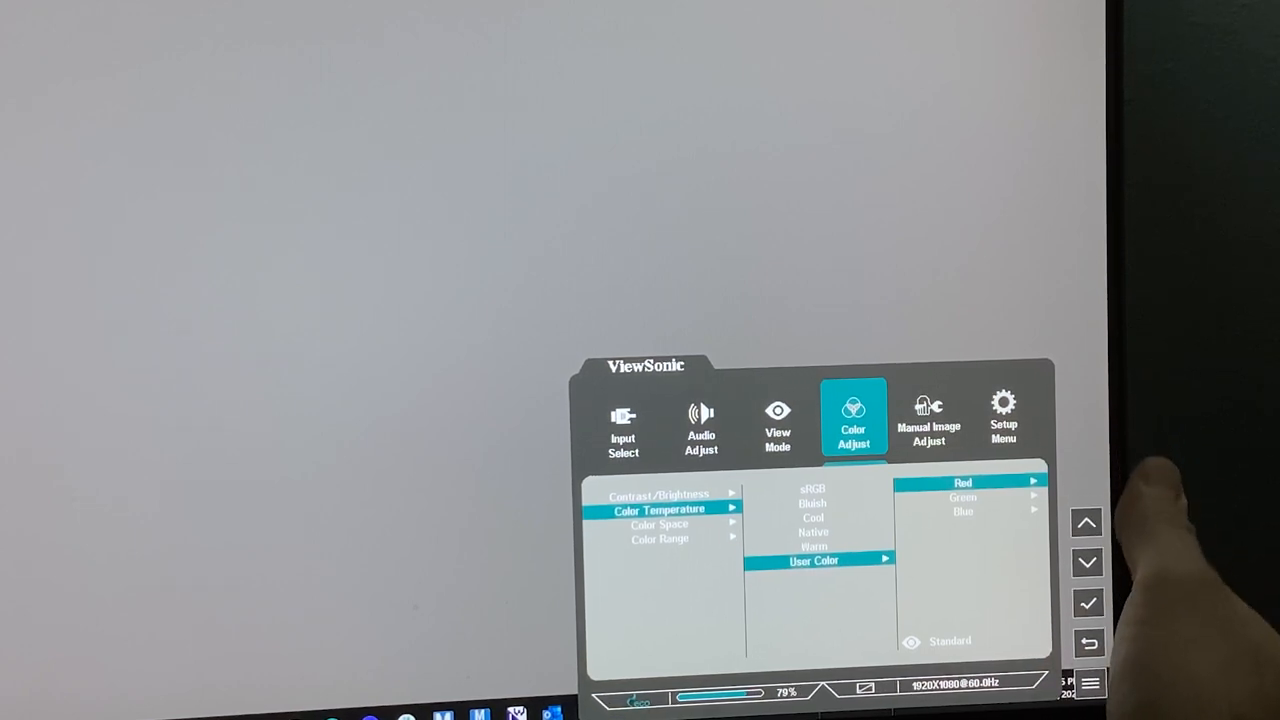
left_click(1087, 602)
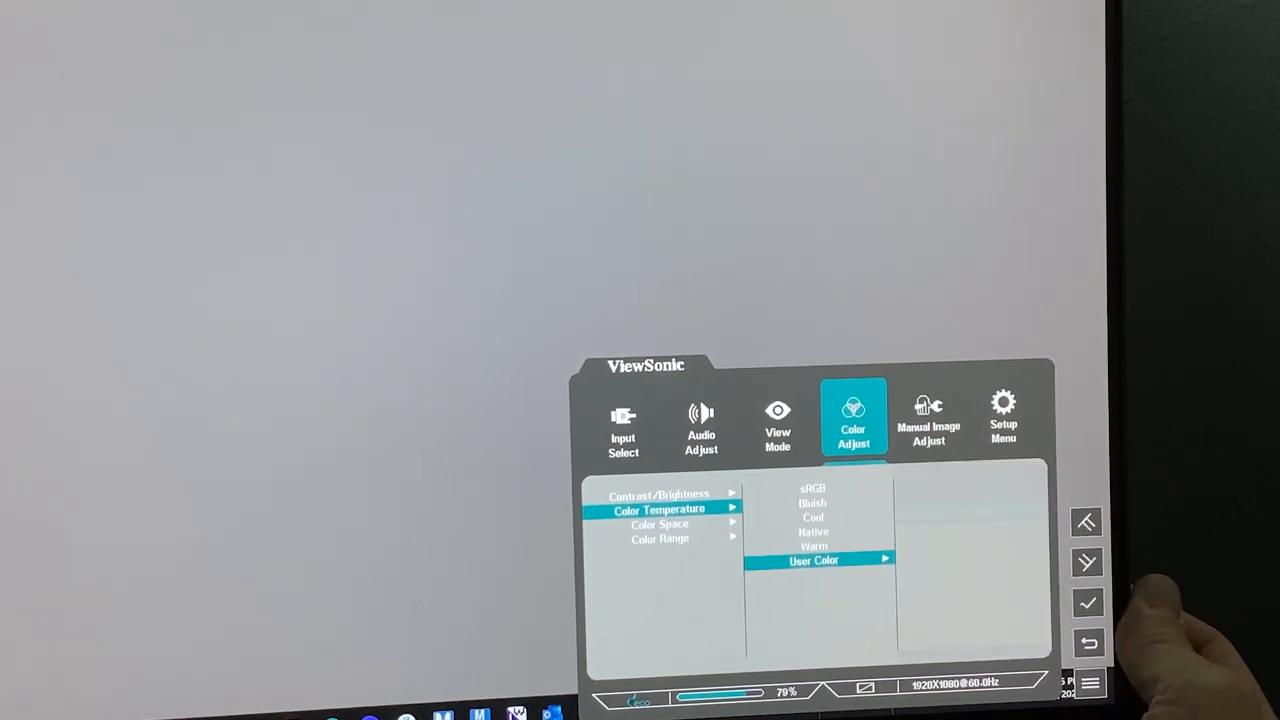
left_click(1087, 602)
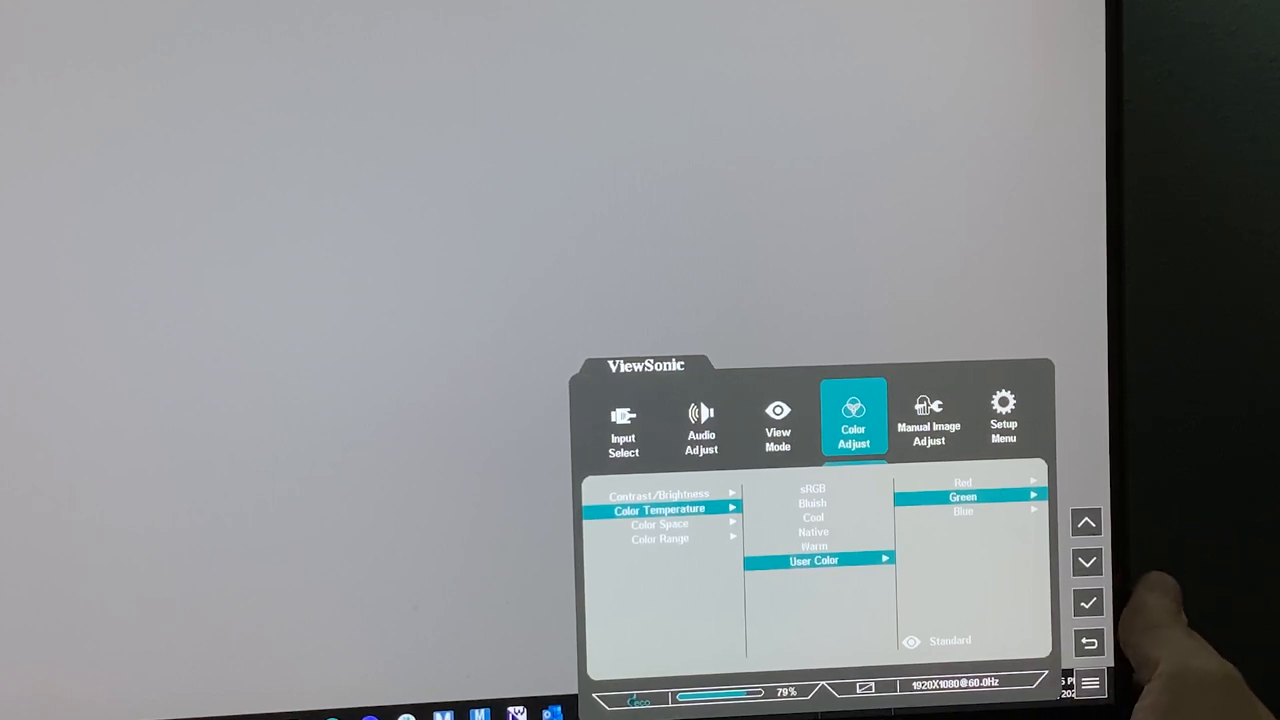
left_click(1087, 602)
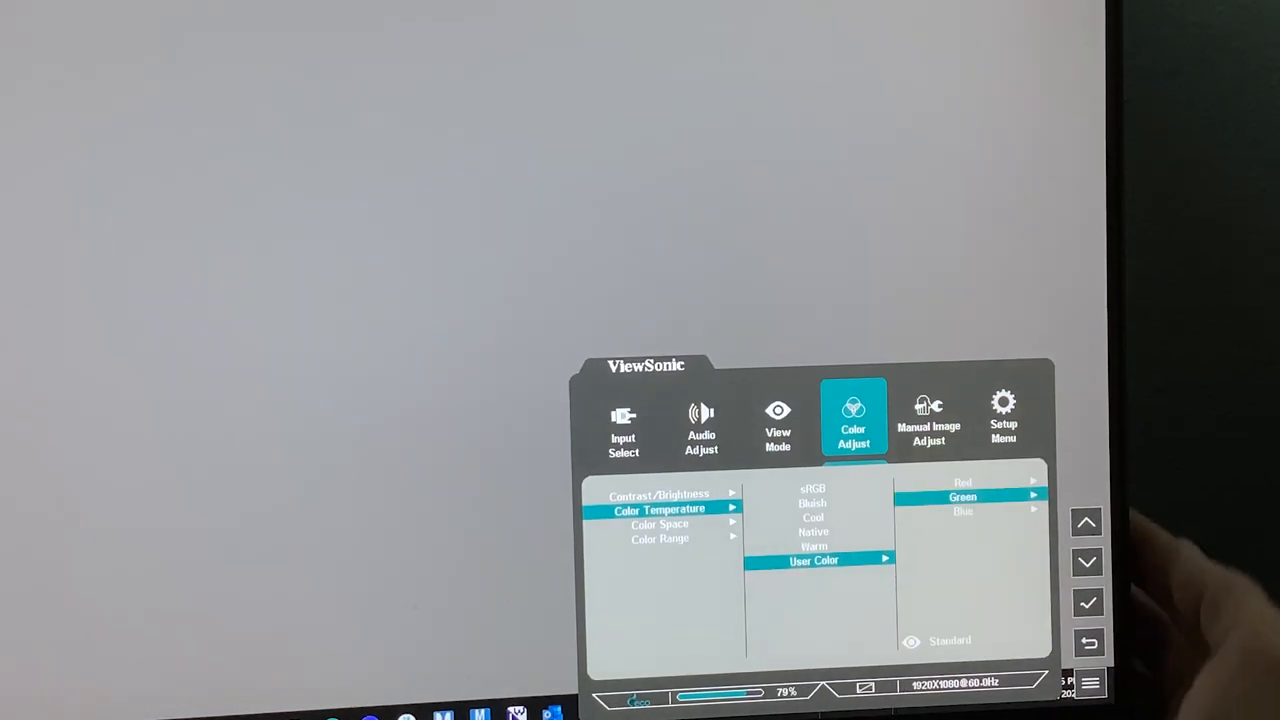
left_click(1087, 561)
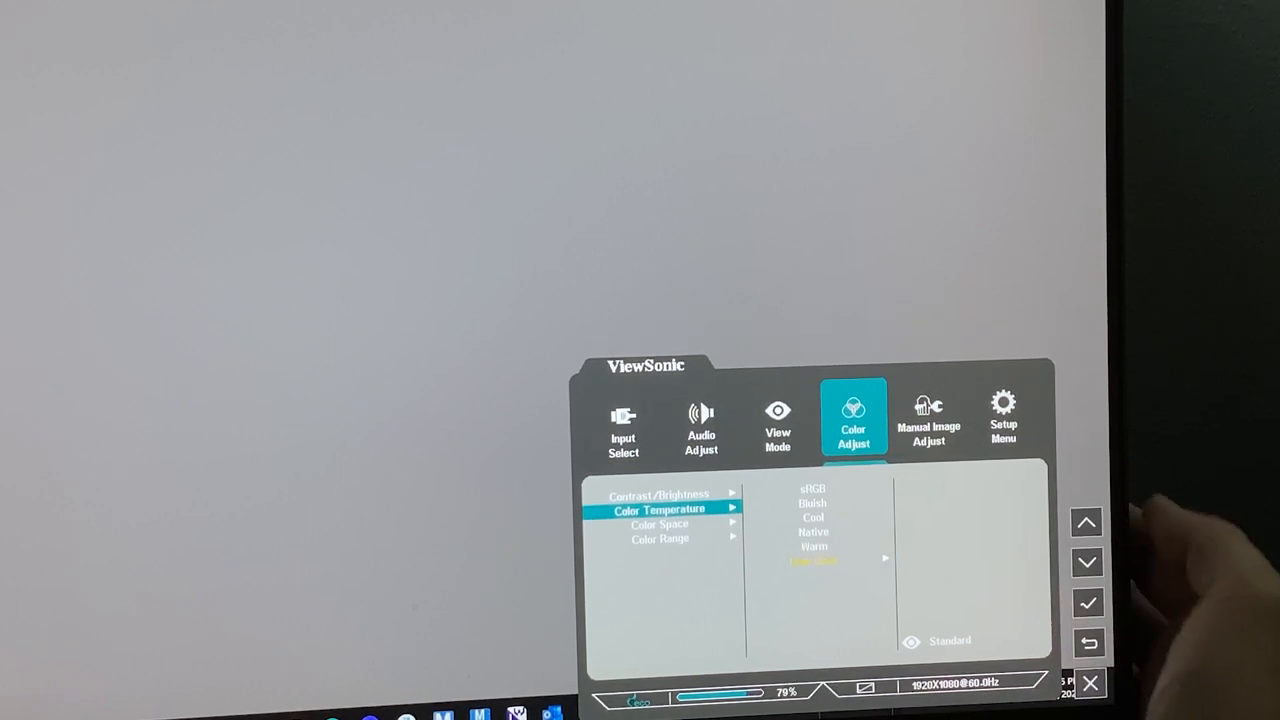
- Set Color Space to RGB and view the Color Range choices Auto, Full and Limited
left_click(1087, 561)
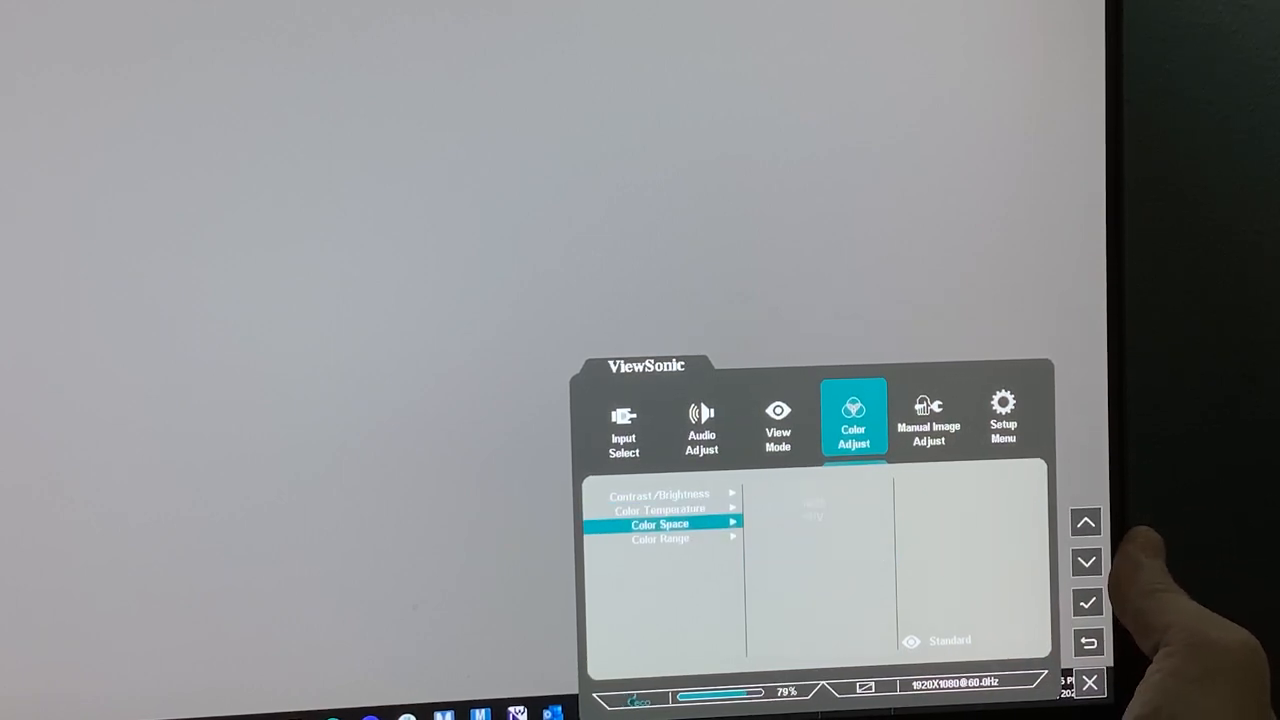
left_click(1087, 601)
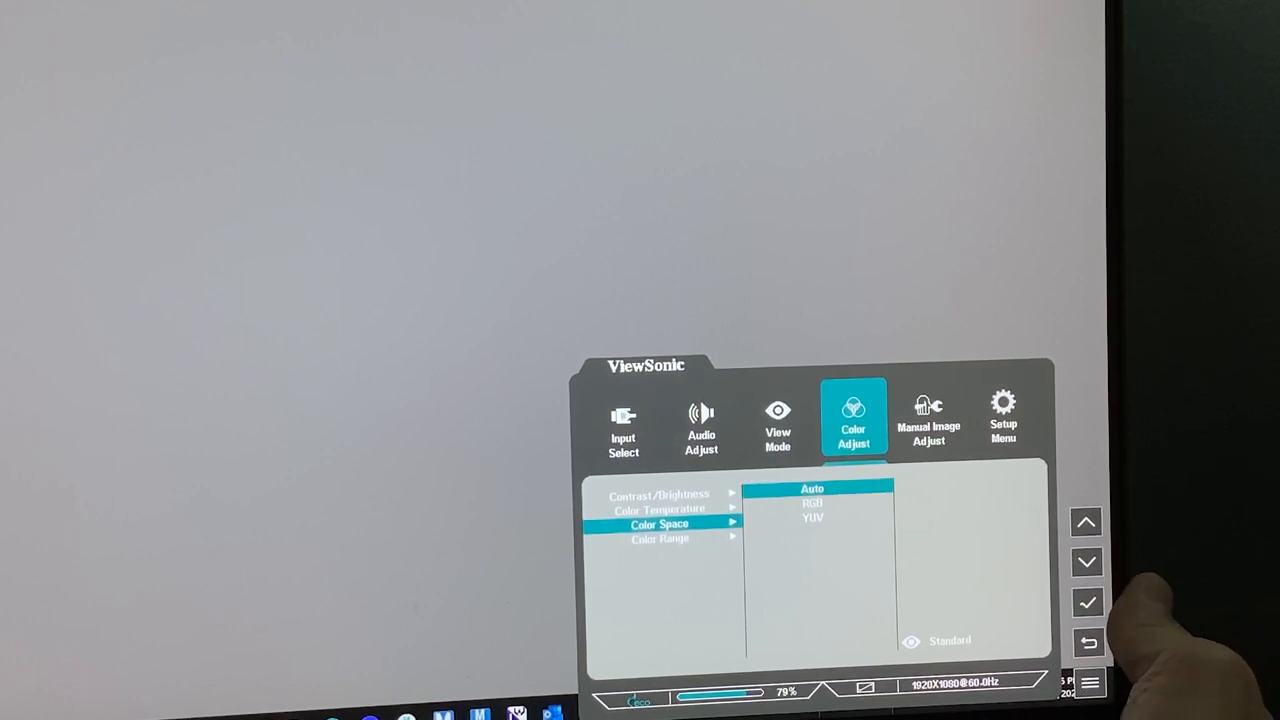
left_click(1087, 561)
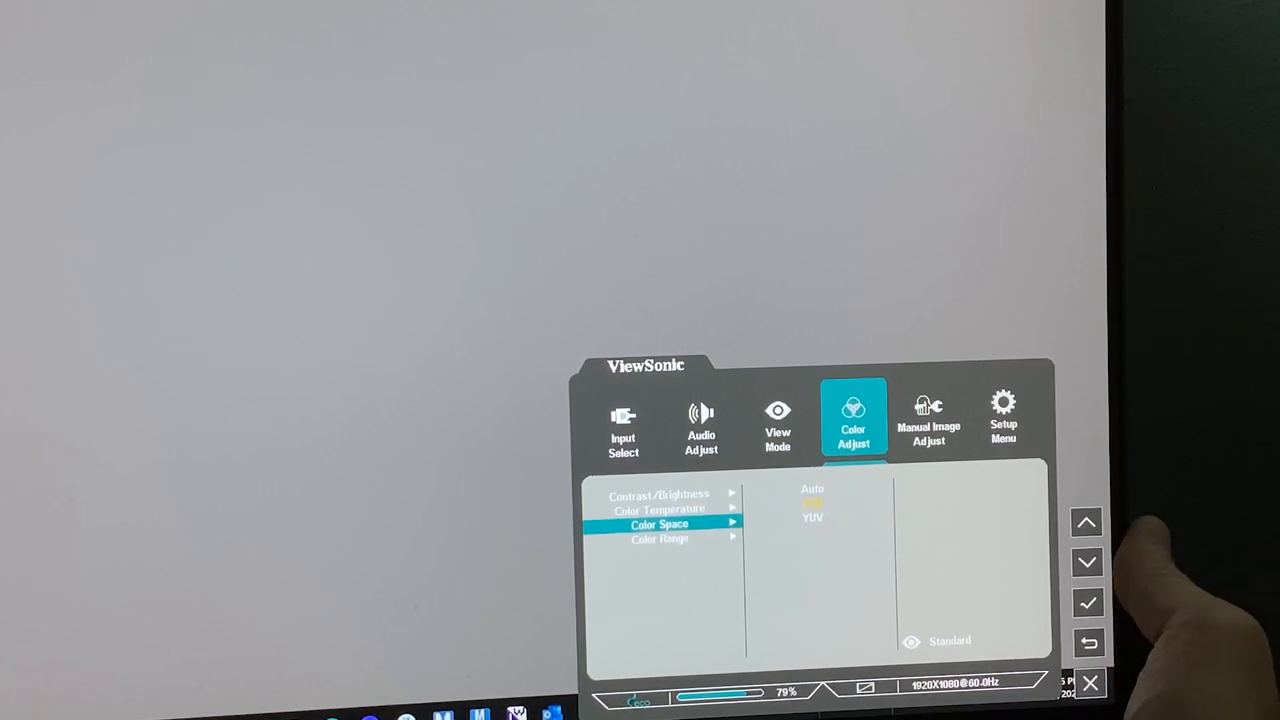
left_click(1087, 561)
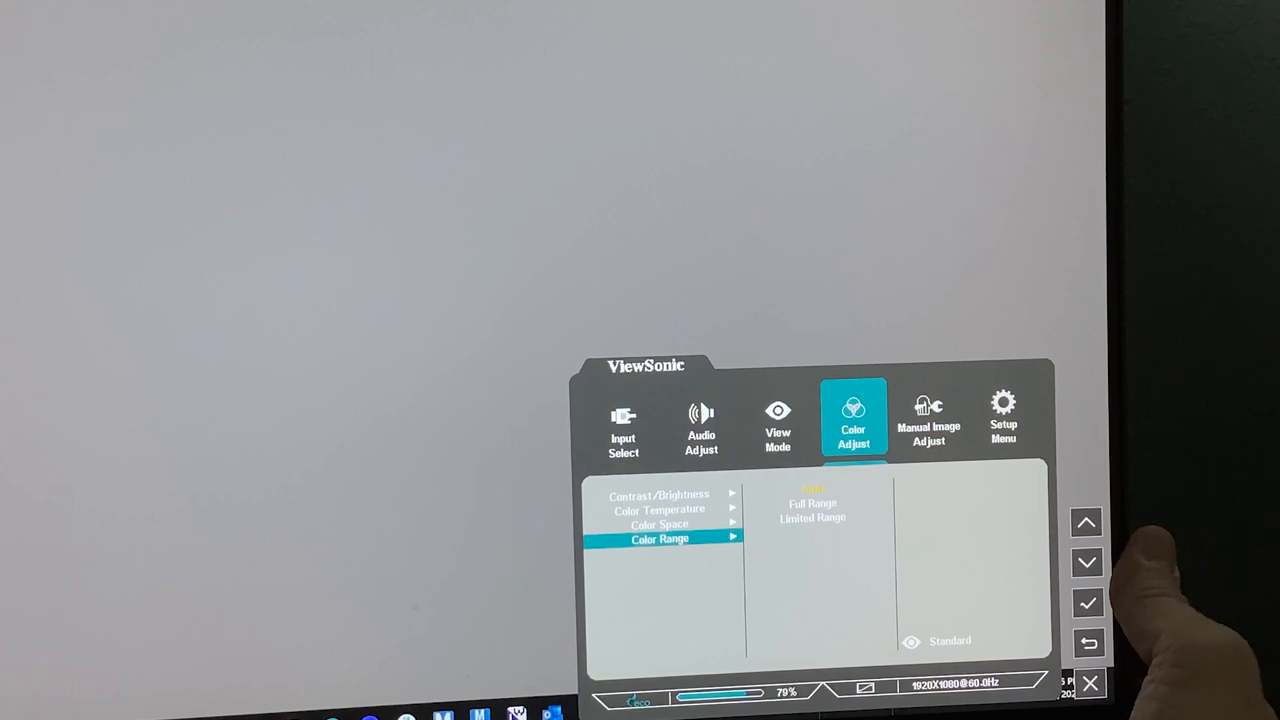
left_click(1087, 562)
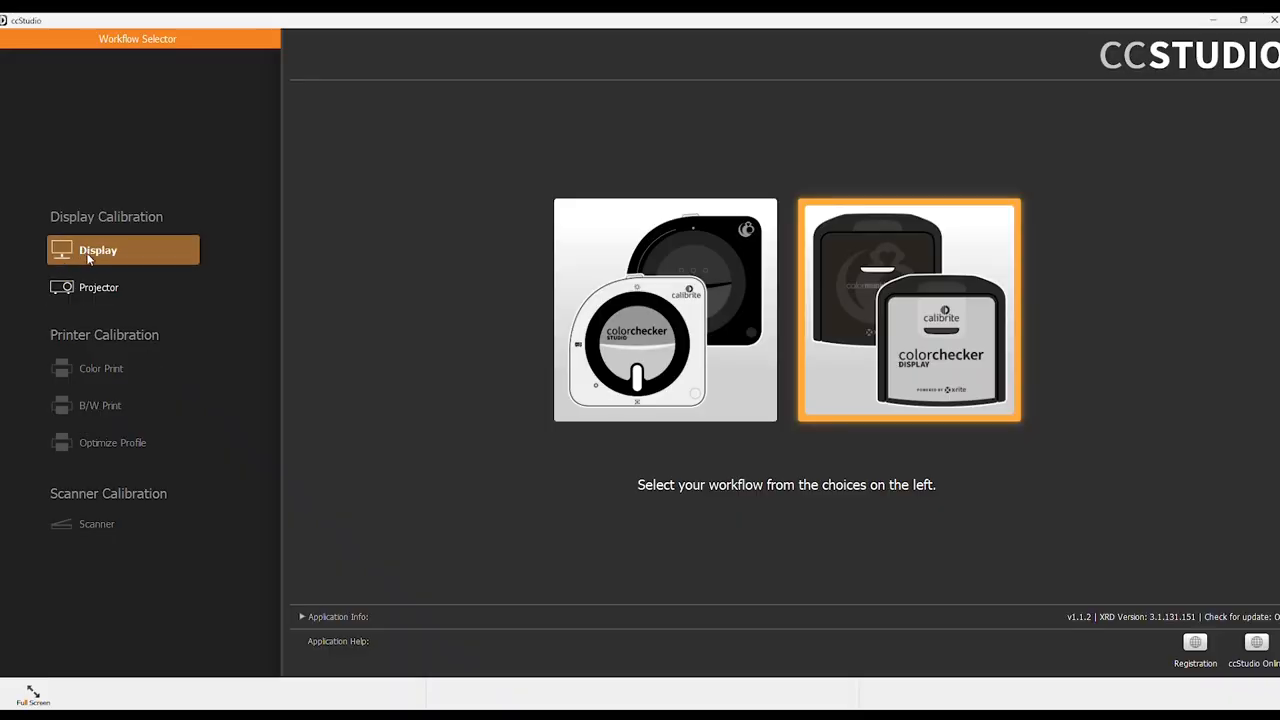
mouse_move(88, 252)
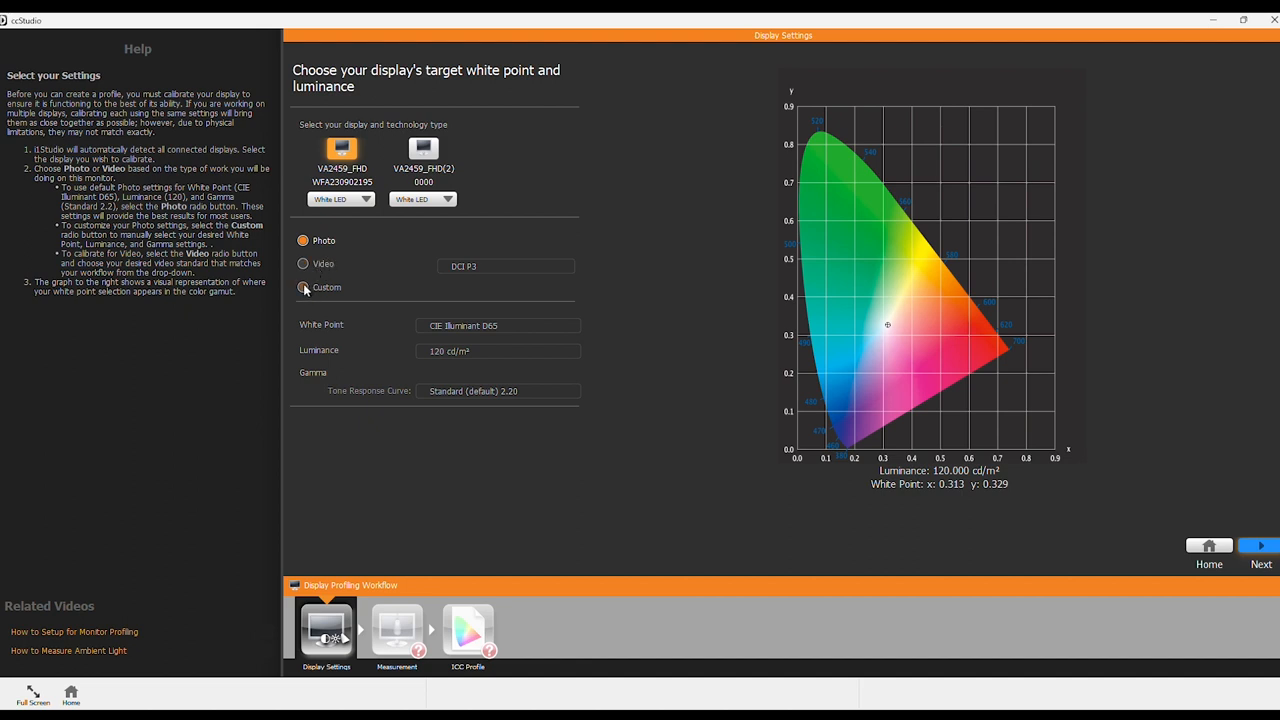
- Choose the Custom target with D65 white, 100 cd/m² luminance and gamma 2.20
left_click(303, 287)
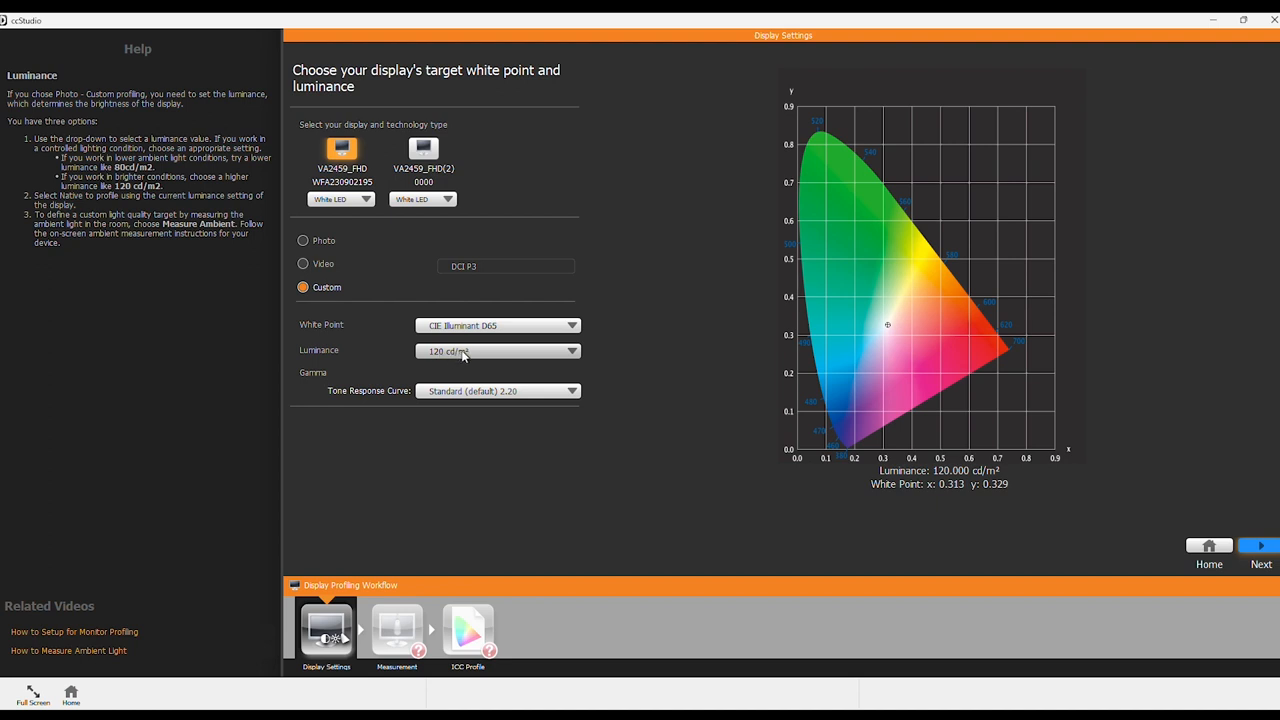
mouse_move(420, 353)
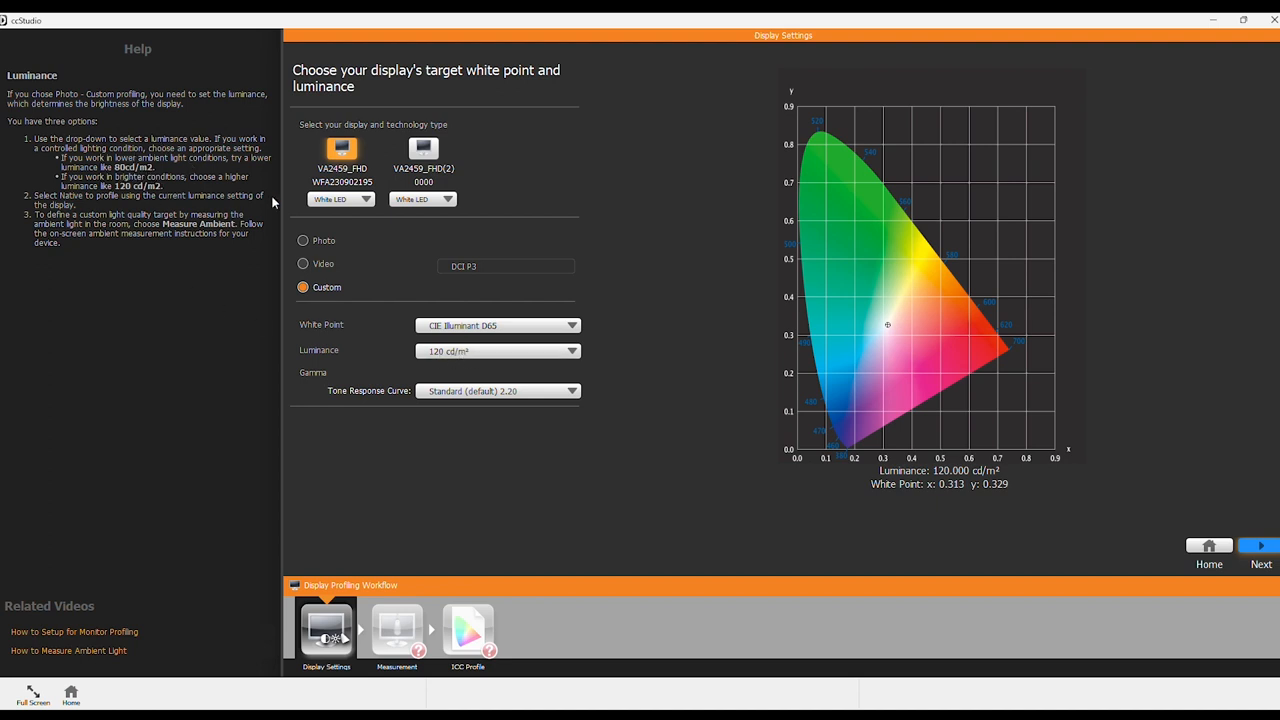
mouse_move(412, 340)
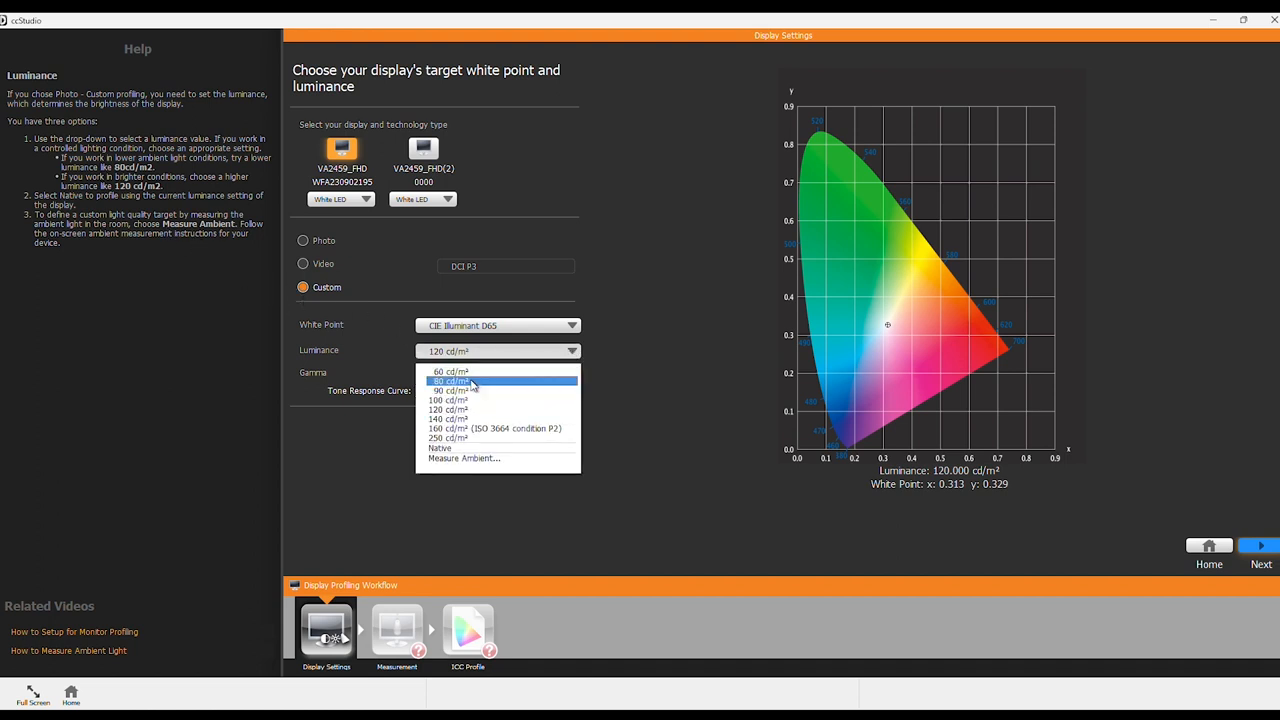
left_click(448, 400)
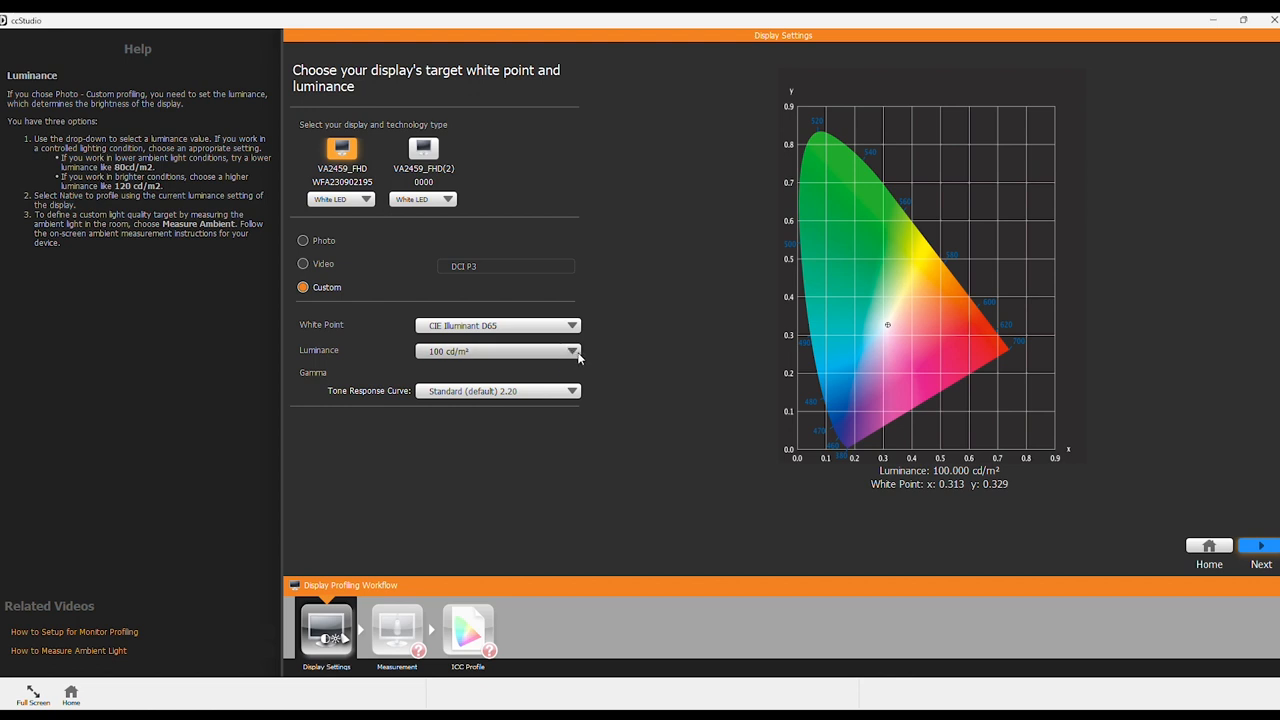
mouse_move(466, 355)
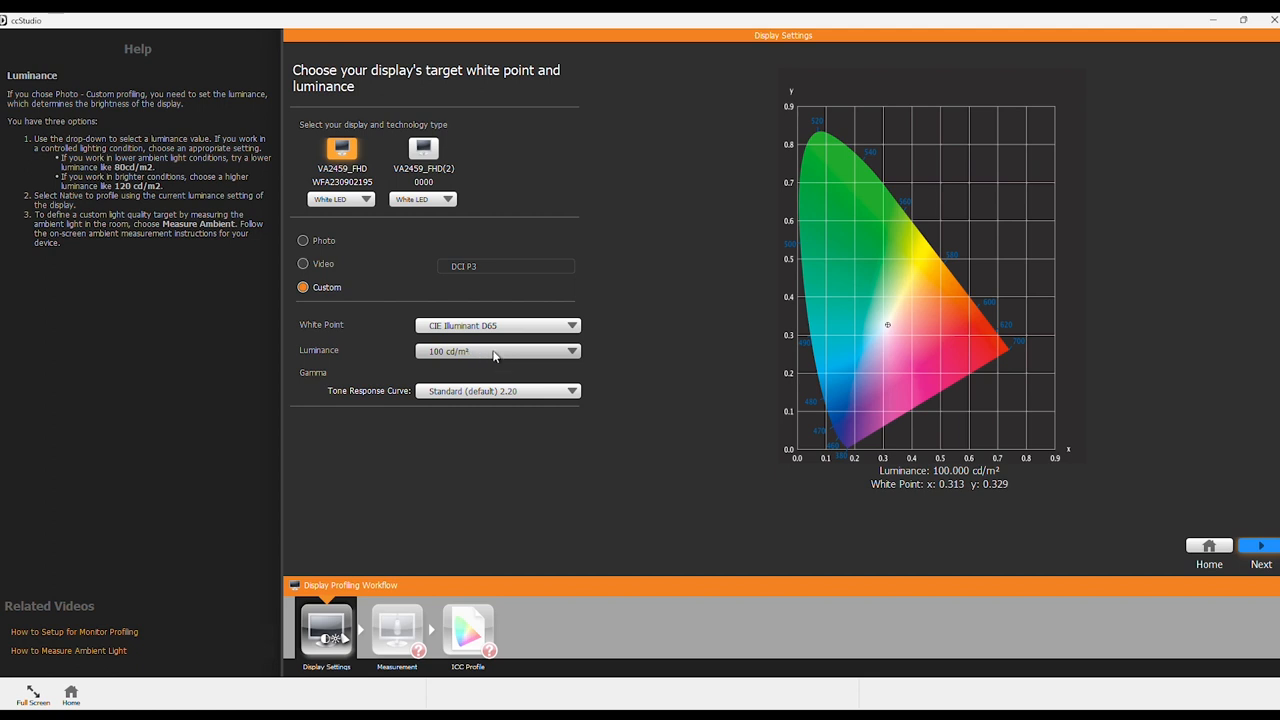
mouse_move(498, 325)
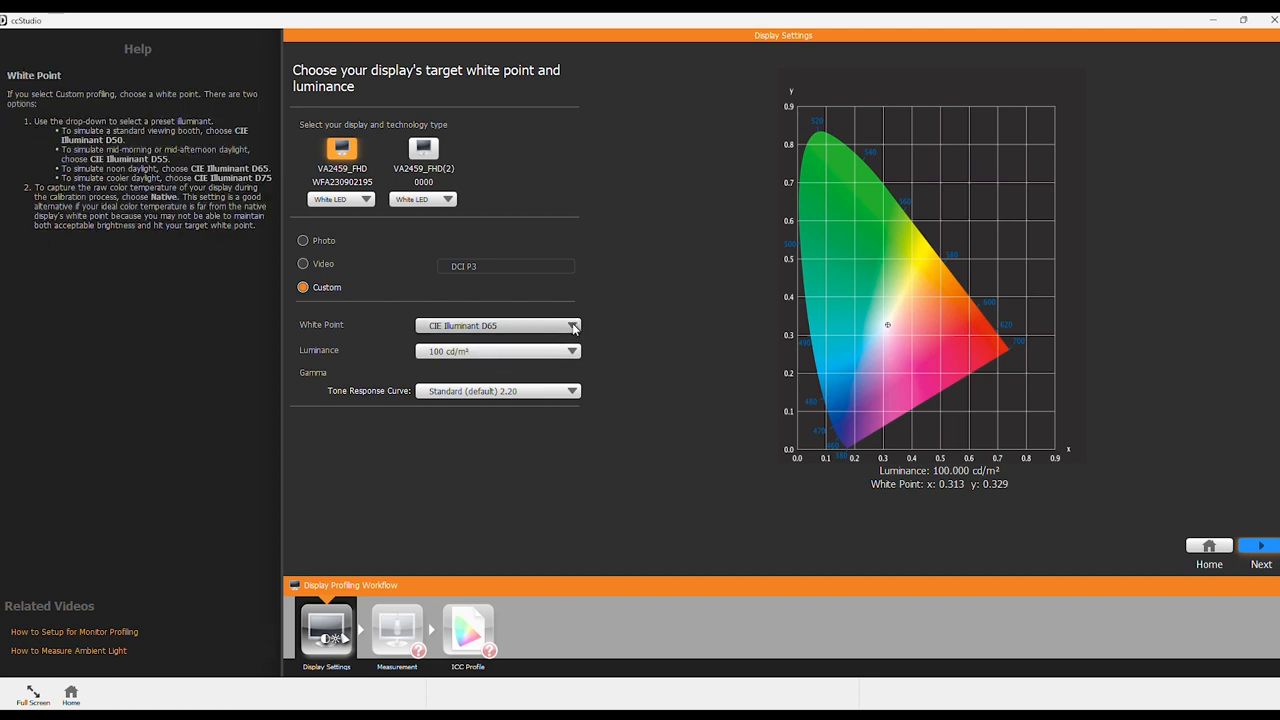
mouse_move(530, 333)
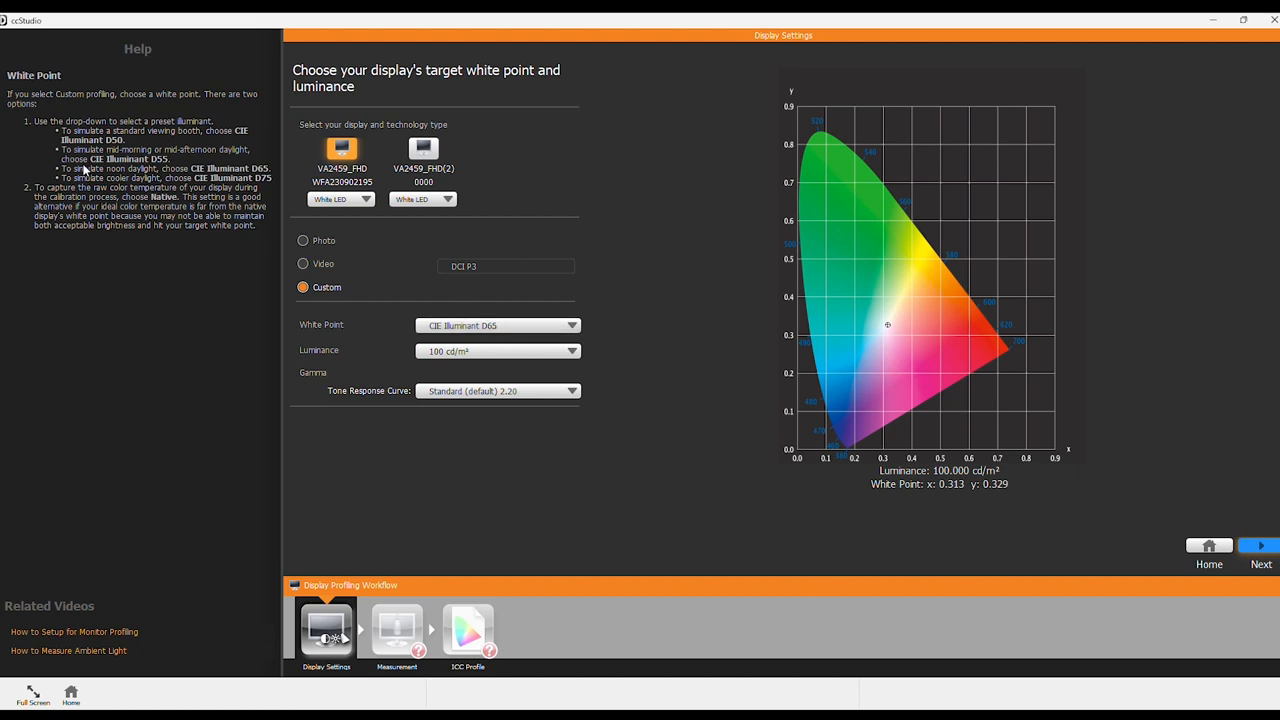
mouse_move(200, 173)
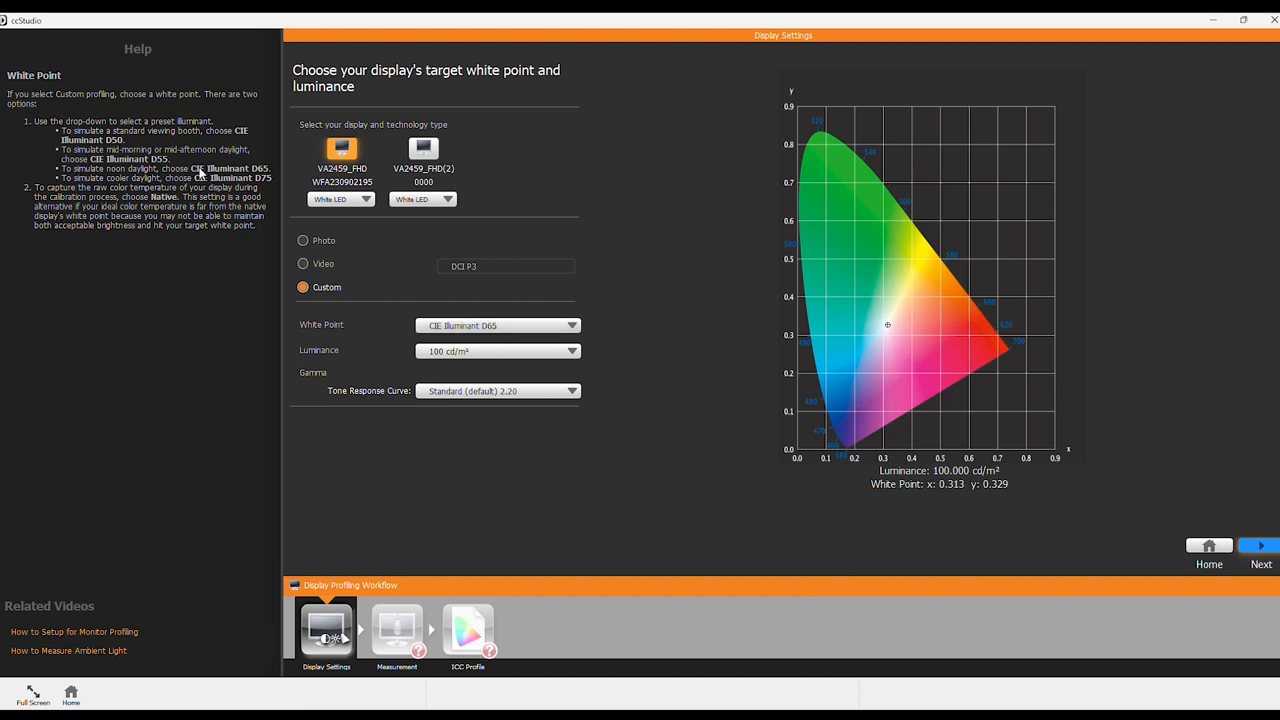
mouse_move(278, 185)
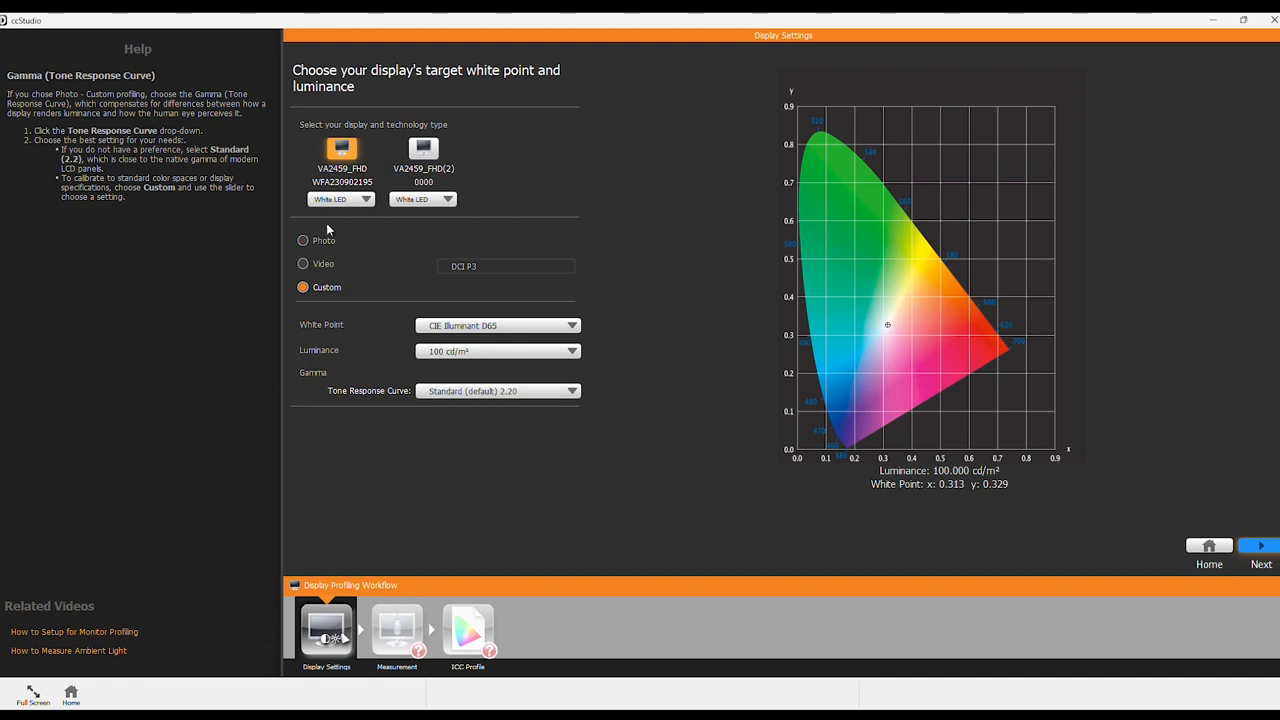
- Revert to the Photo target at 120 cd/m² and start the patch measurement process
left_click(303, 240)
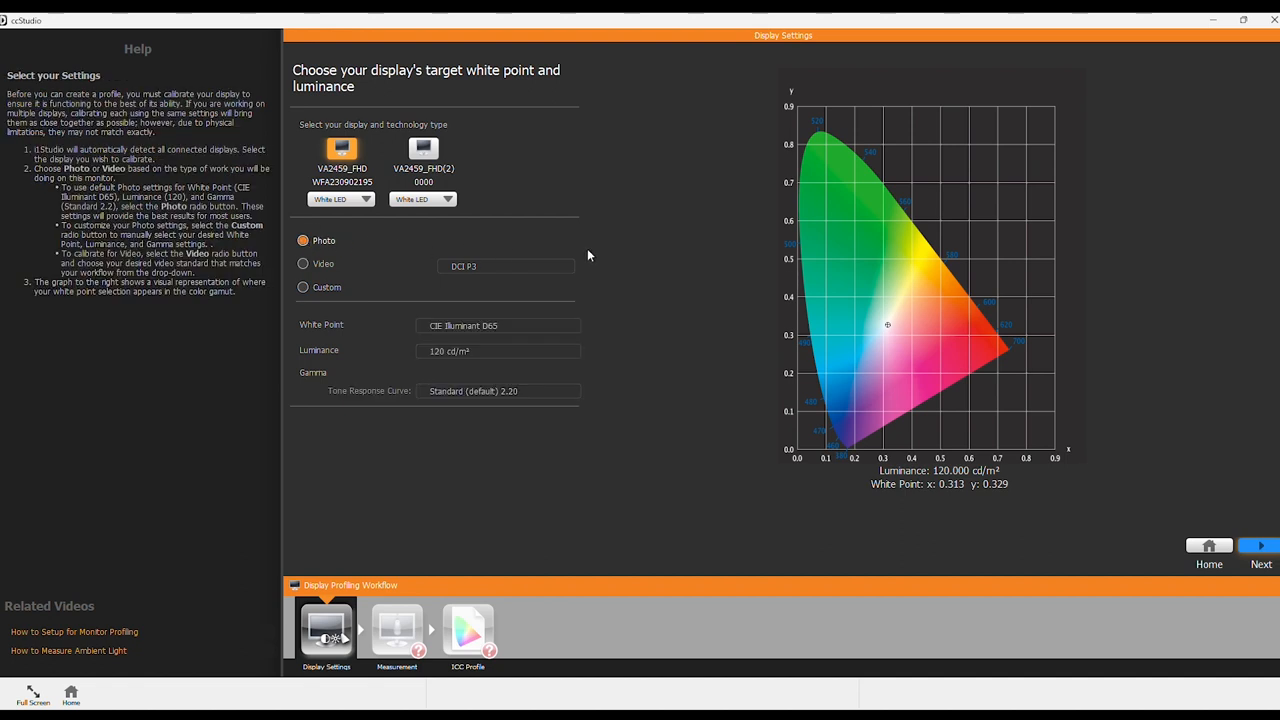
mouse_move(401, 311)
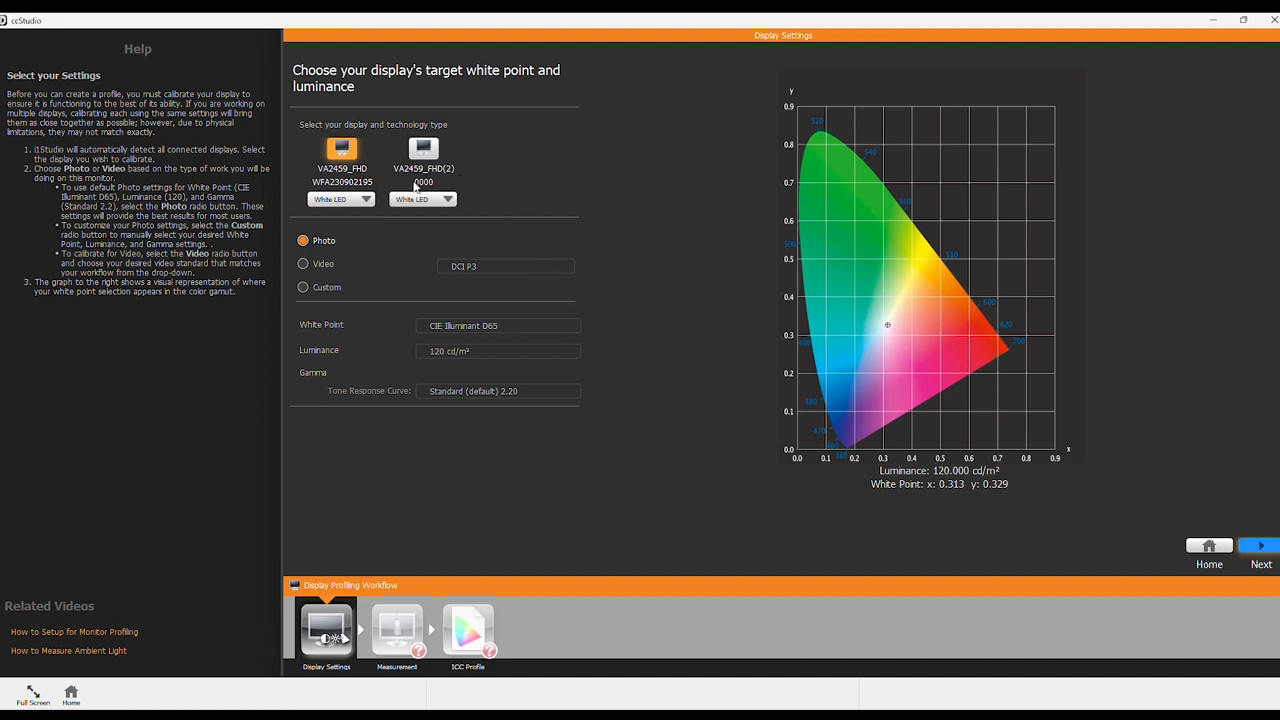
left_click(341, 150)
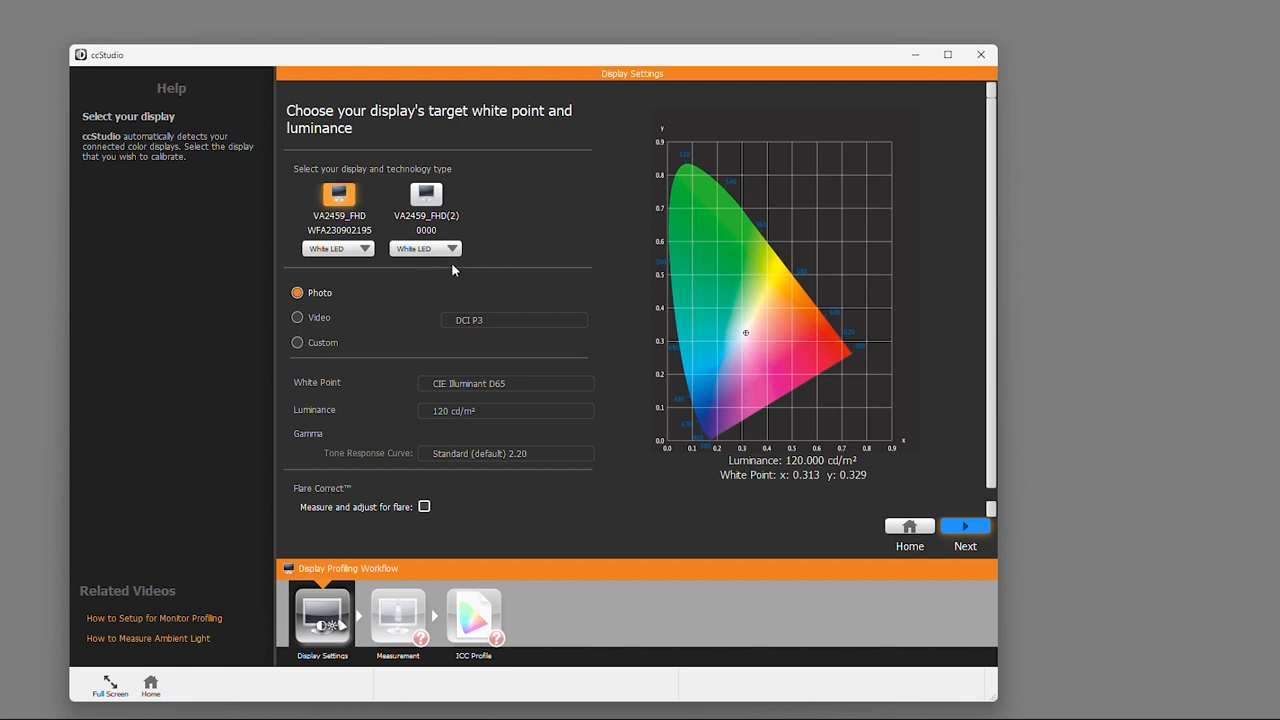
left_click(947, 55)
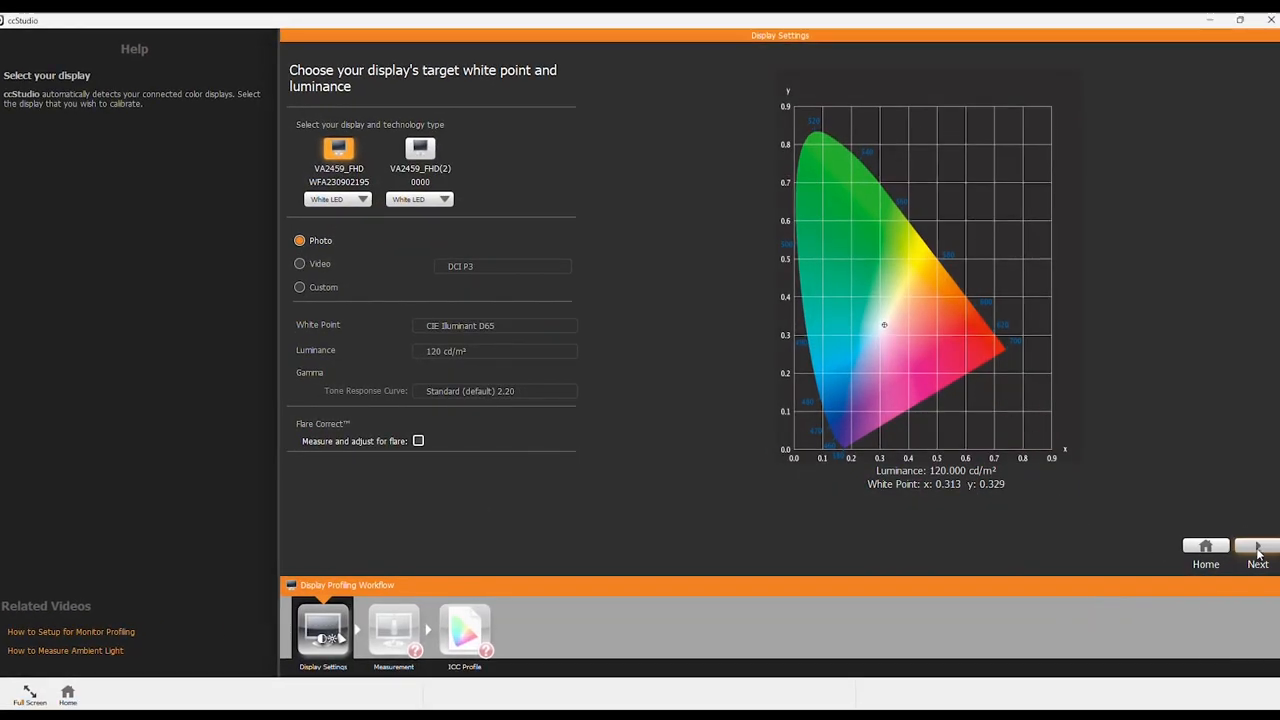
left_click(1257, 547)
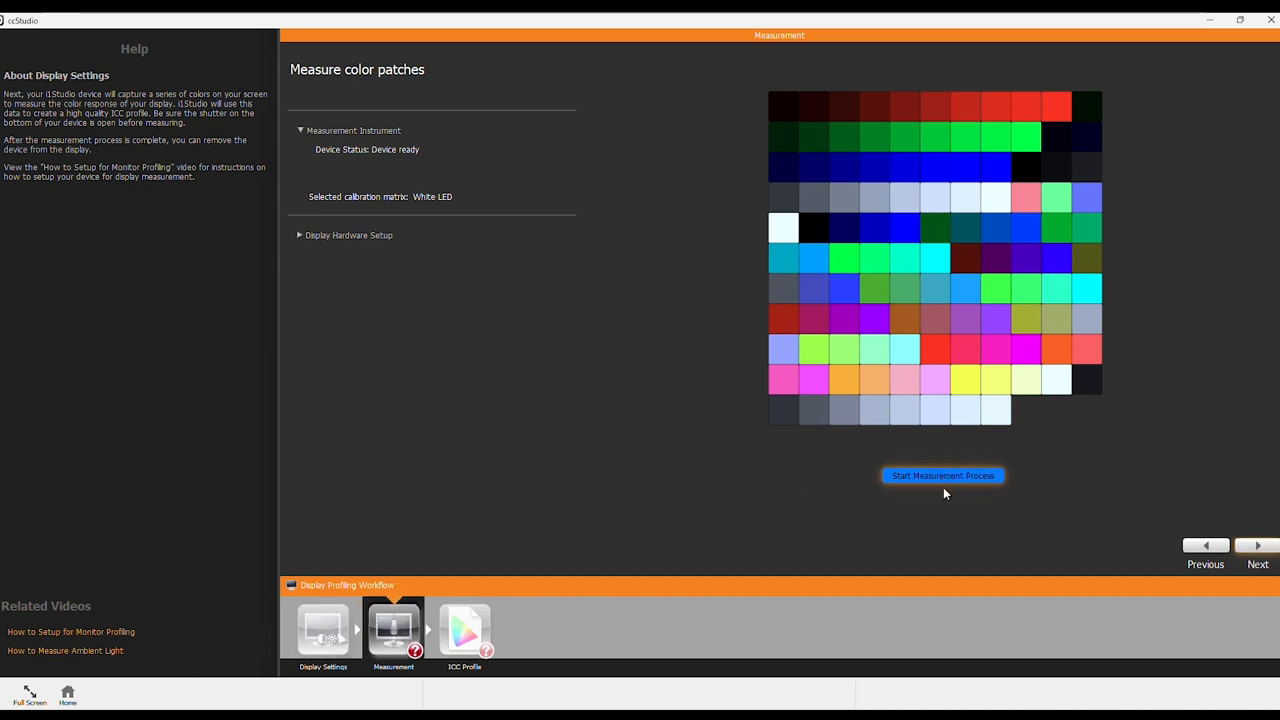
mouse_move(898, 518)
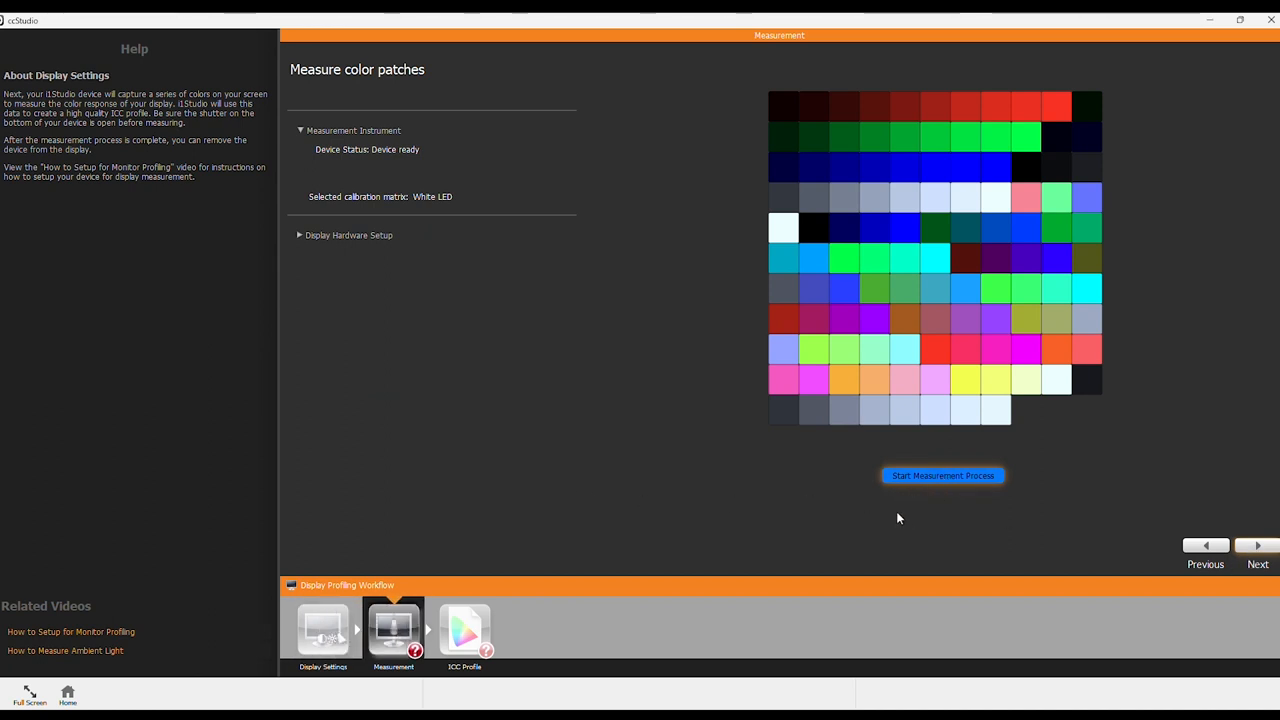
left_click(941, 475)
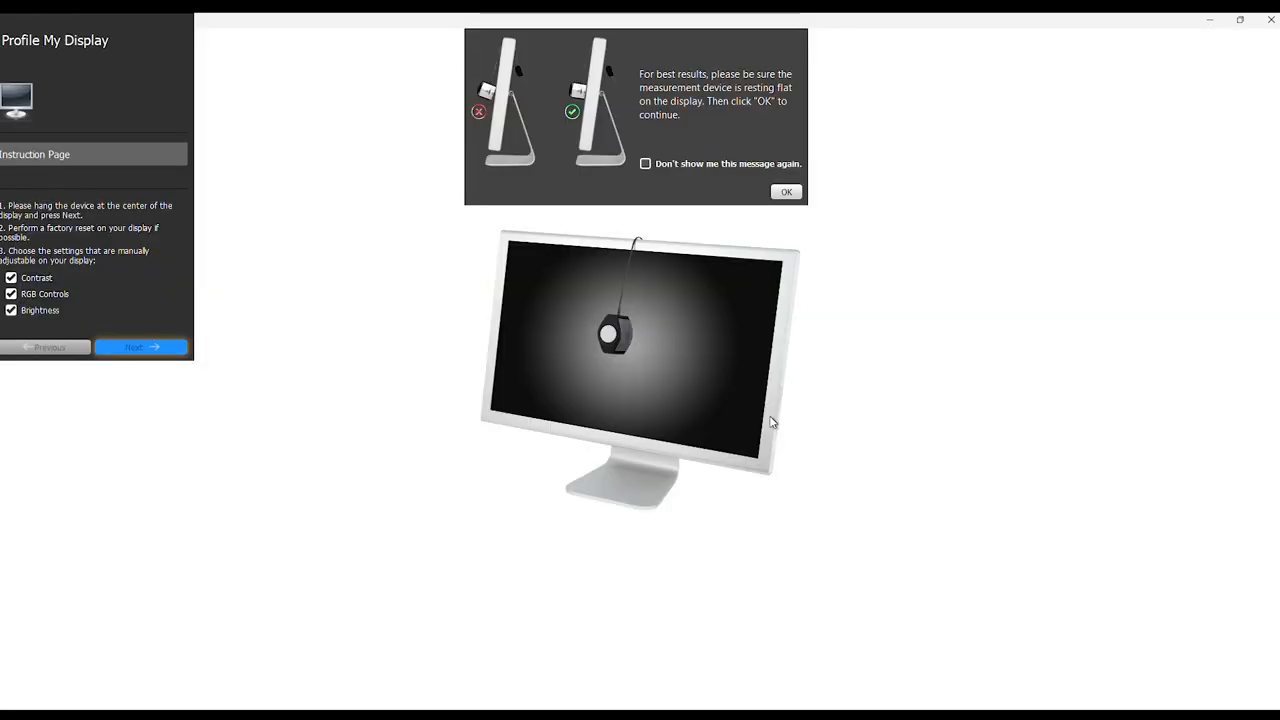
mouse_move(712, 115)
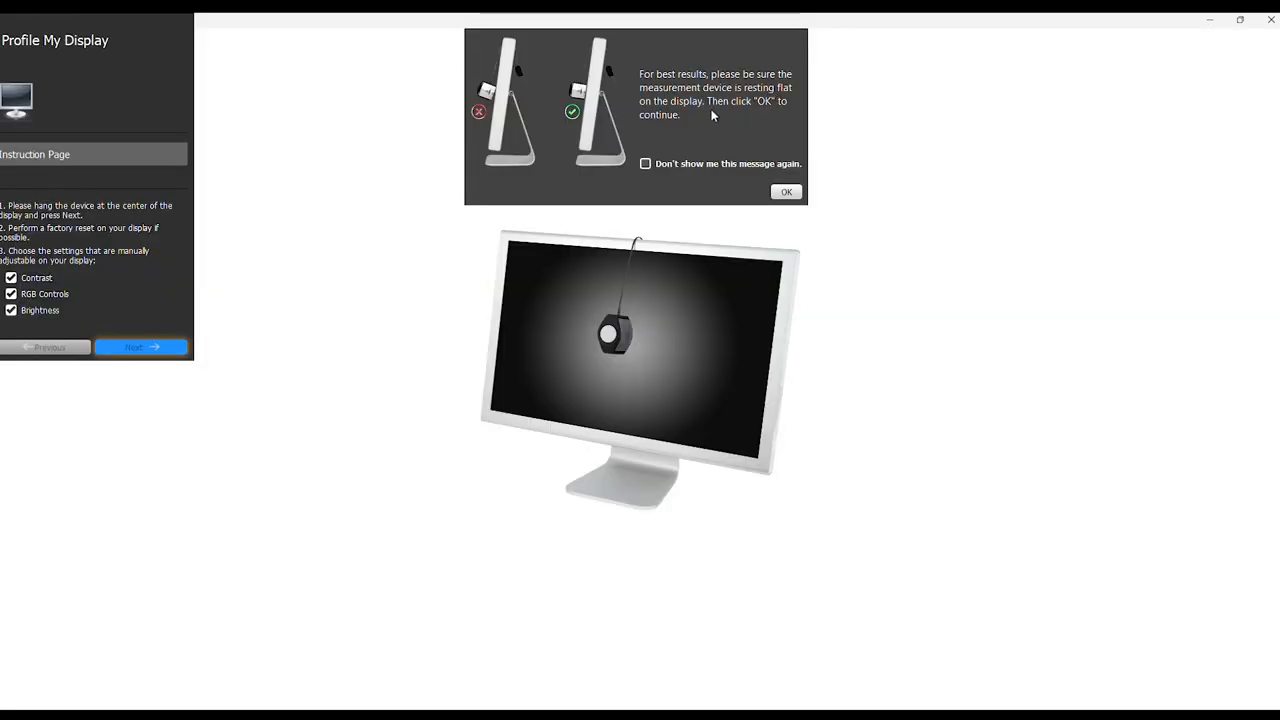
mouse_move(665, 111)
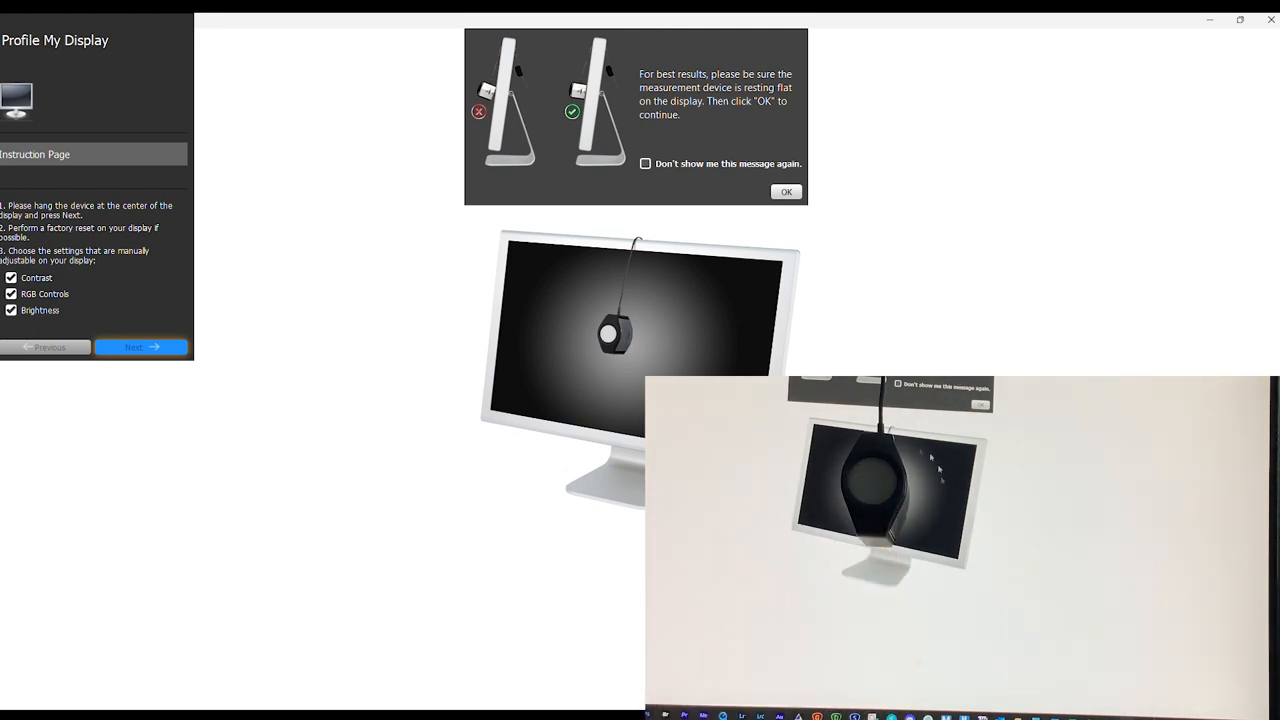
- Dismiss the sensor-flat notice, keeping Contrast, RGB Controls and Brightness checked
left_click(786, 192)
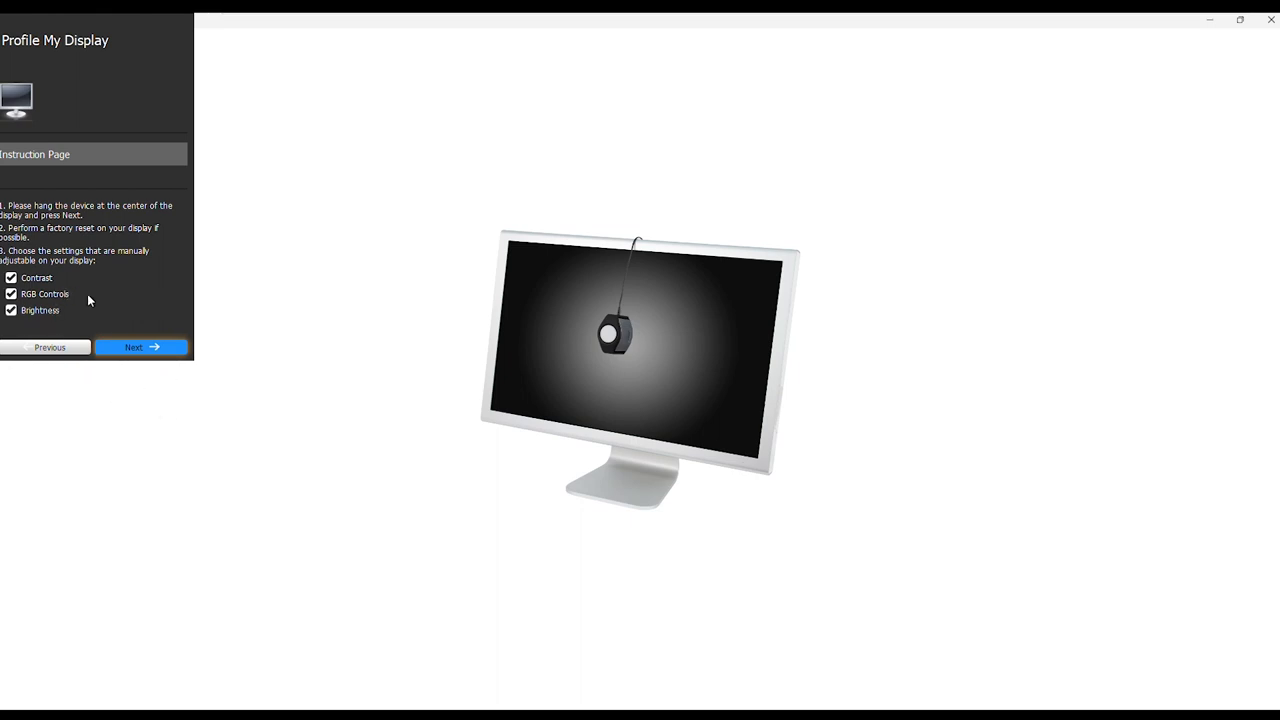
mouse_move(151, 321)
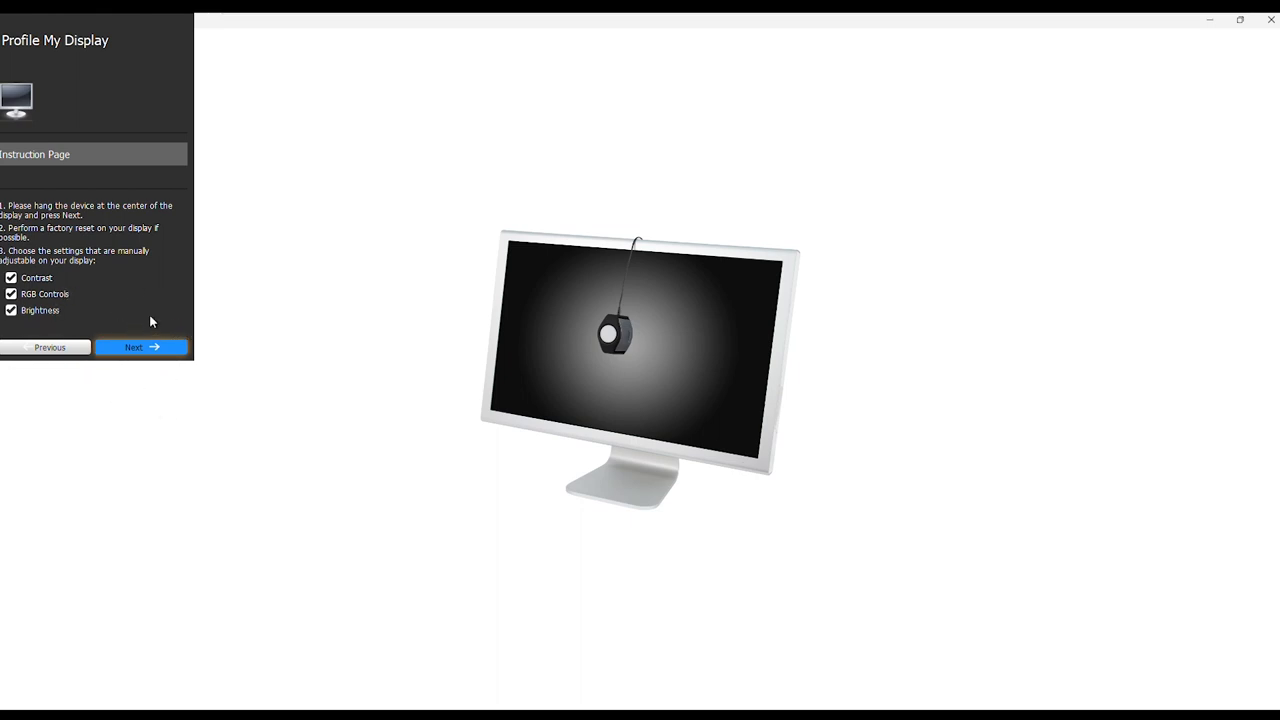
left_click(11, 293)
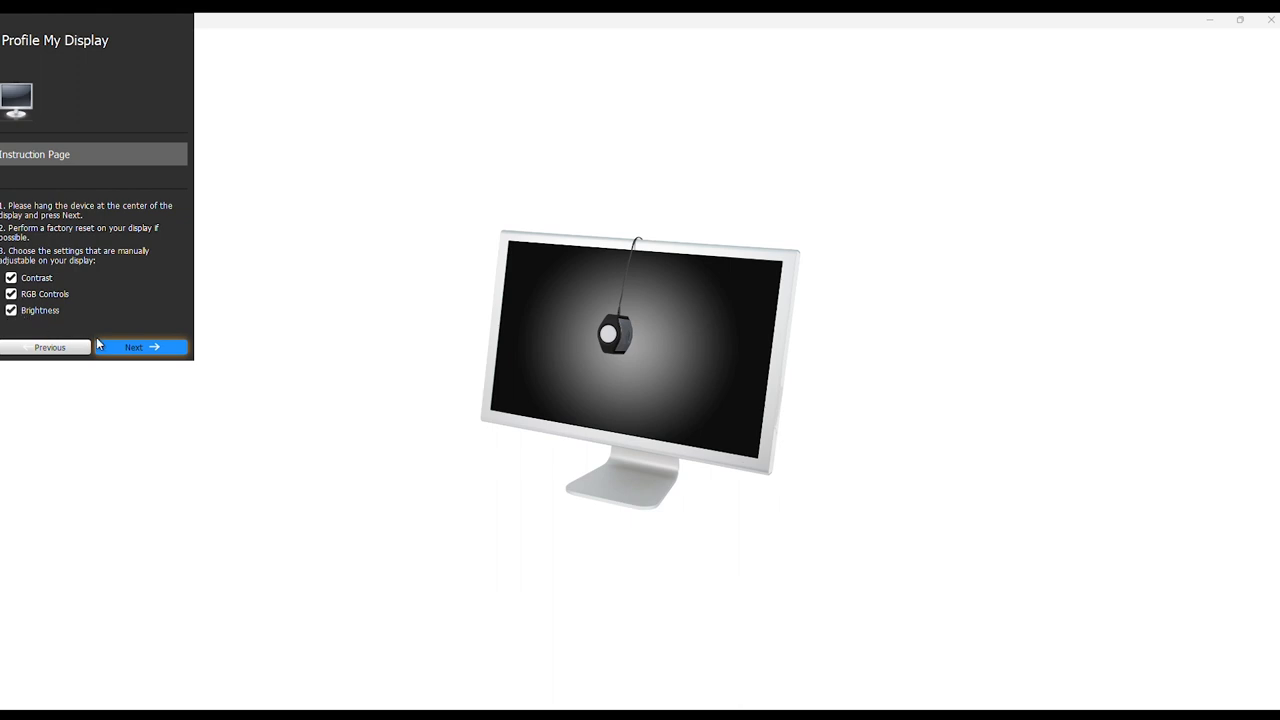
- Advance to White Point Adjustment and balance RGB to reach 6504 K
left_click(140, 347)
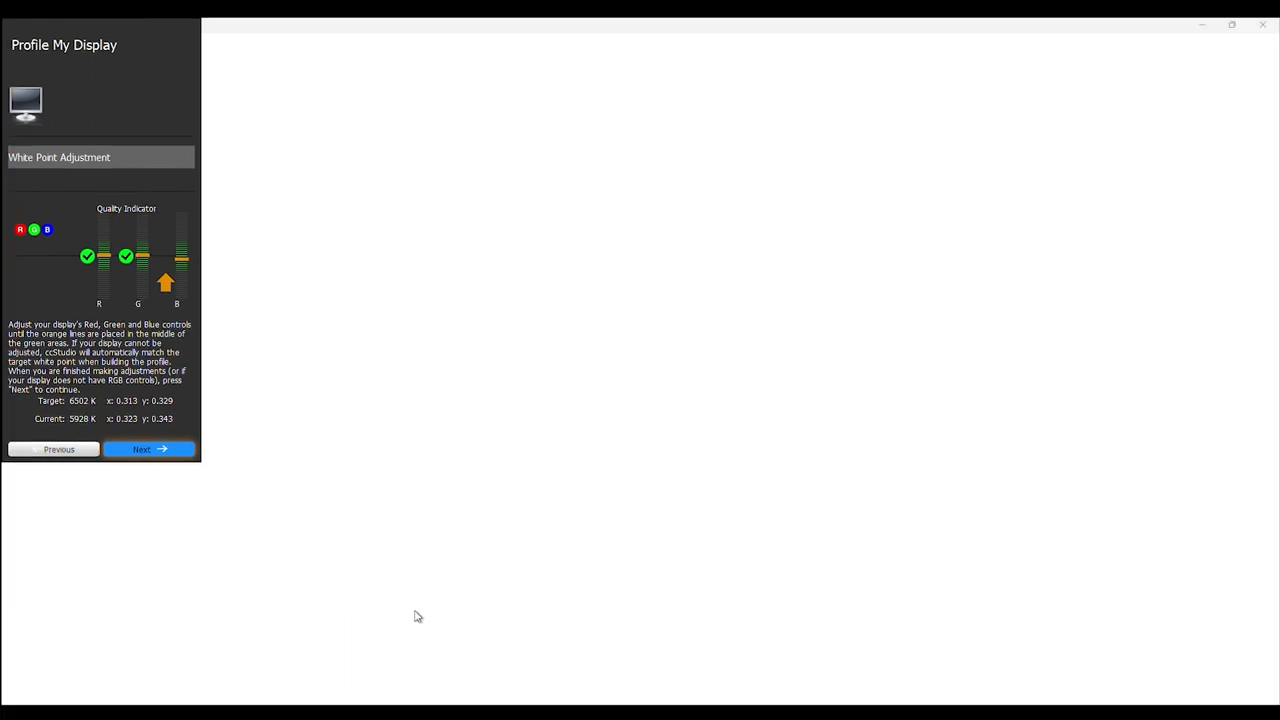
mouse_move(75, 413)
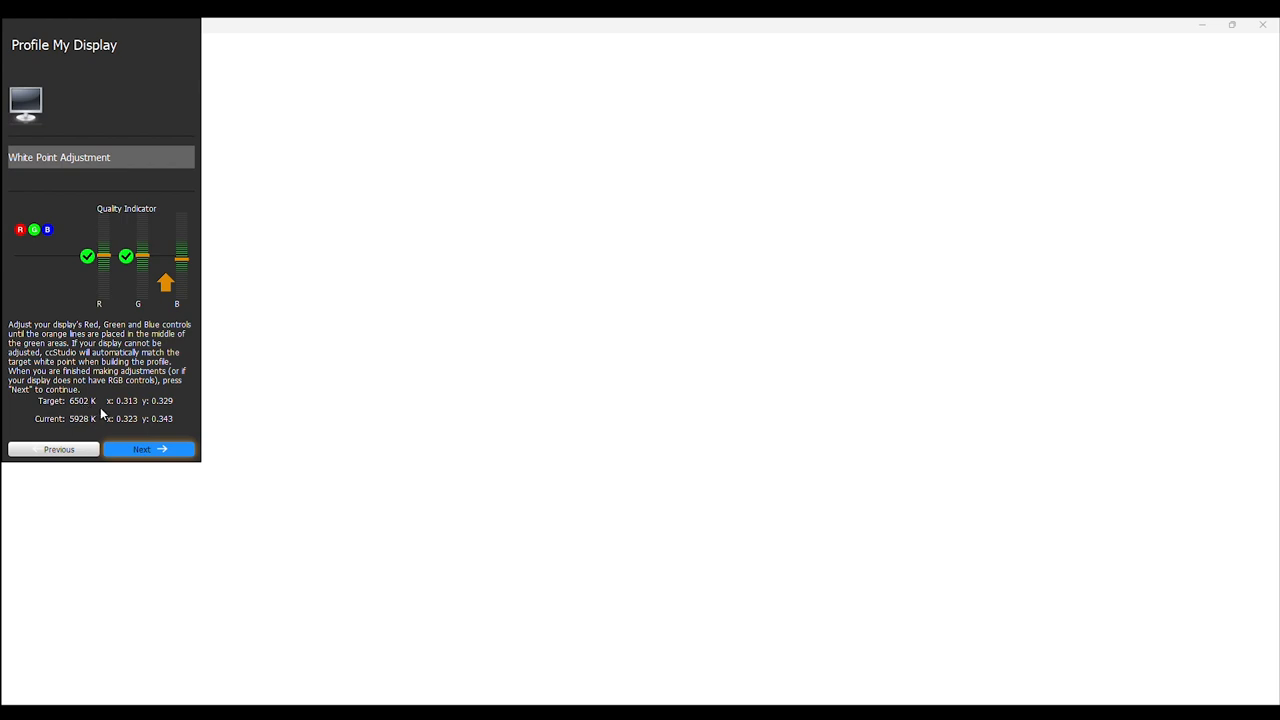
mouse_move(98, 415)
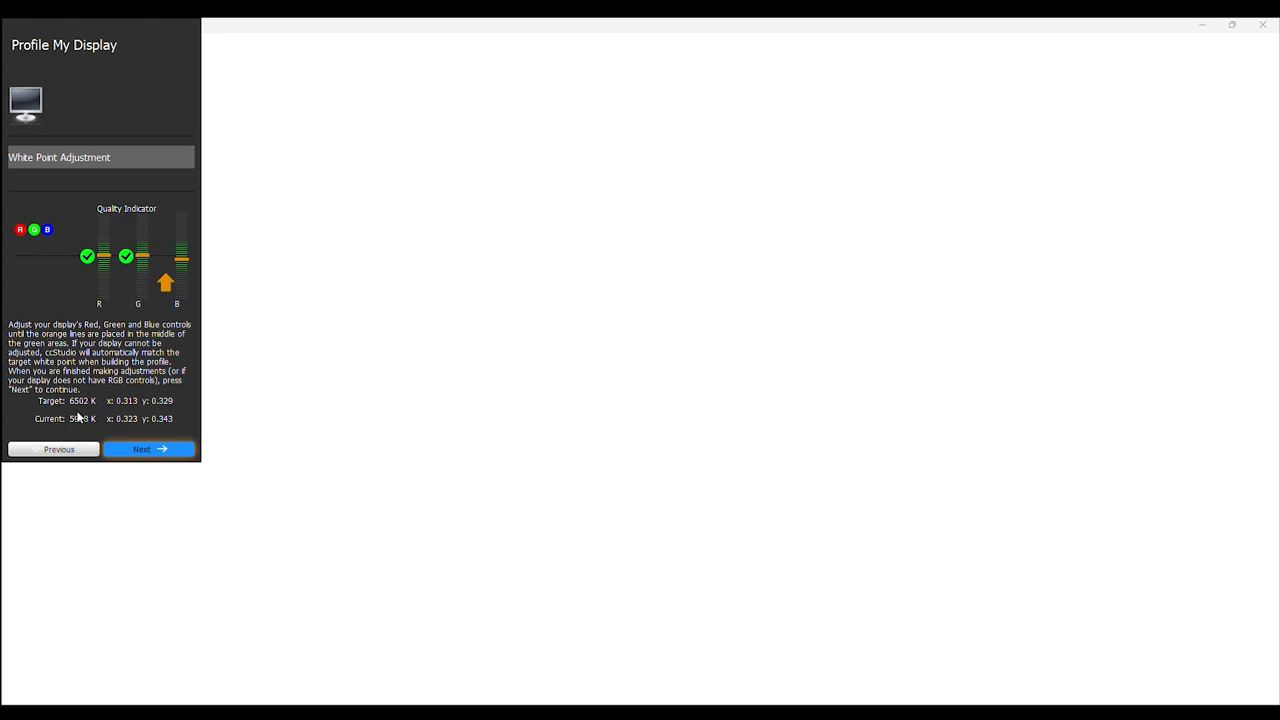
mouse_move(148, 448)
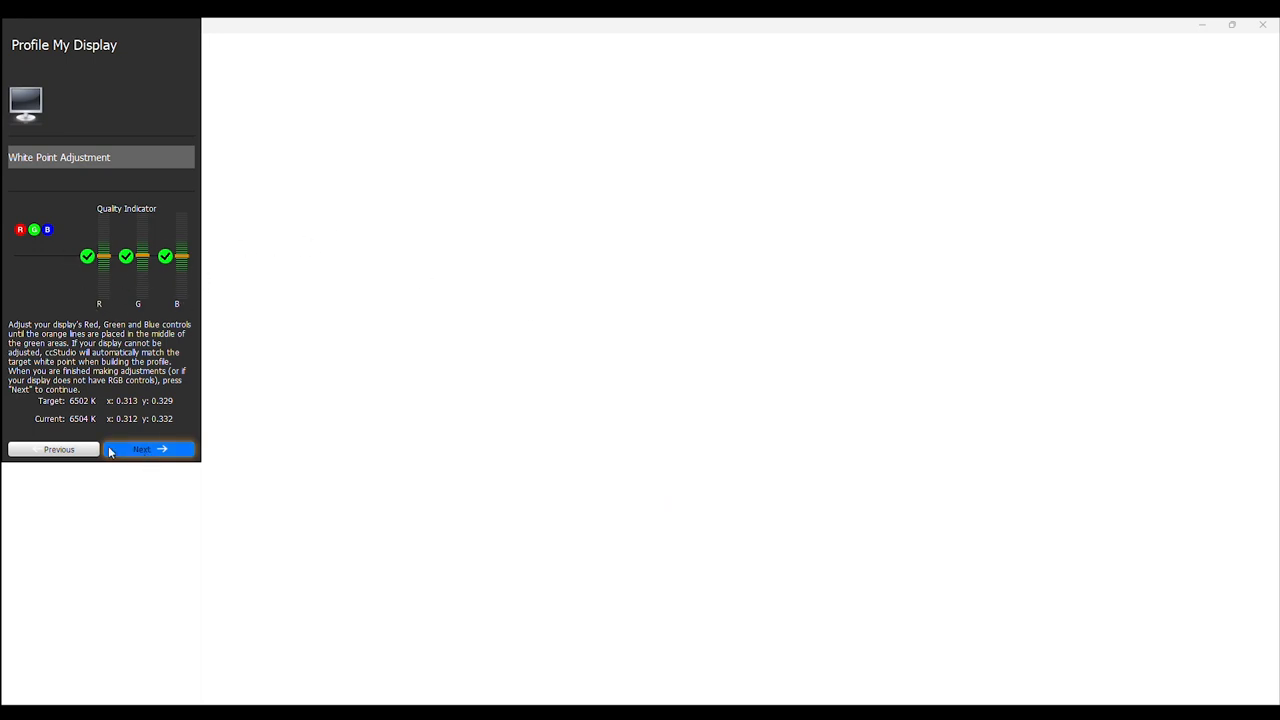
mouse_move(85, 410)
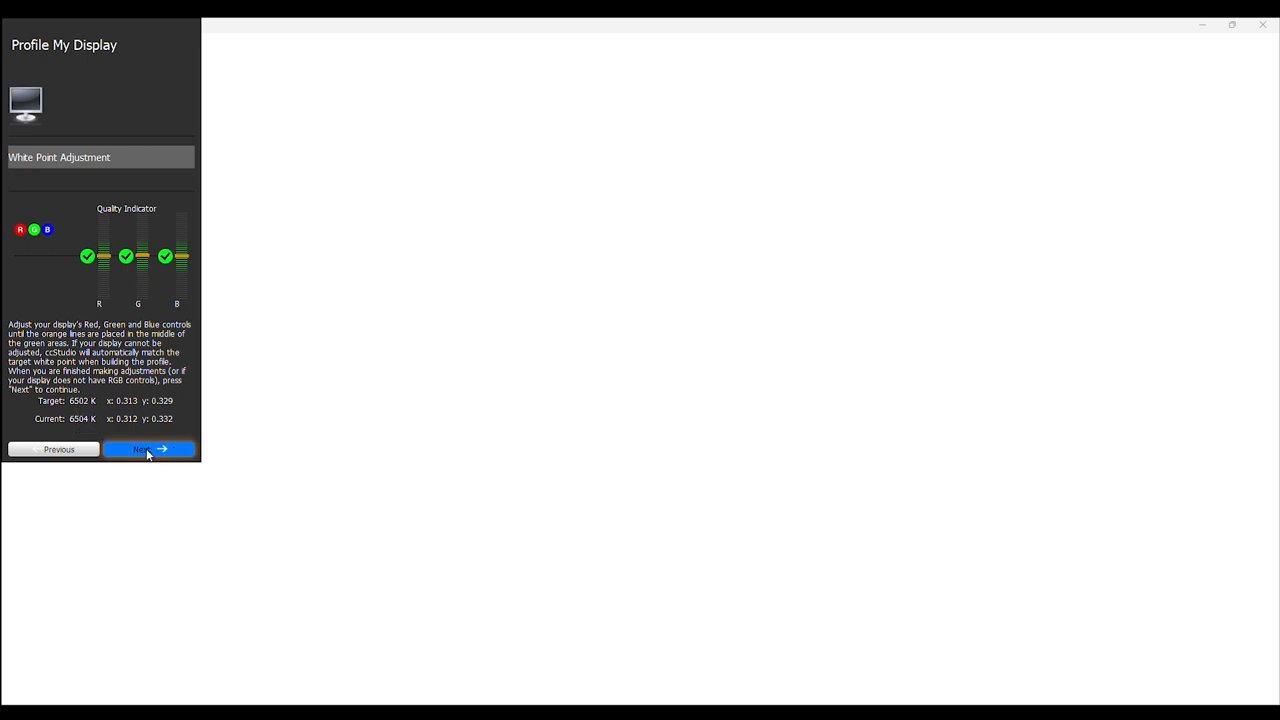
- Advance to Brightness Adjustment and tune white luminance to 120 cd/m²
left_click(148, 449)
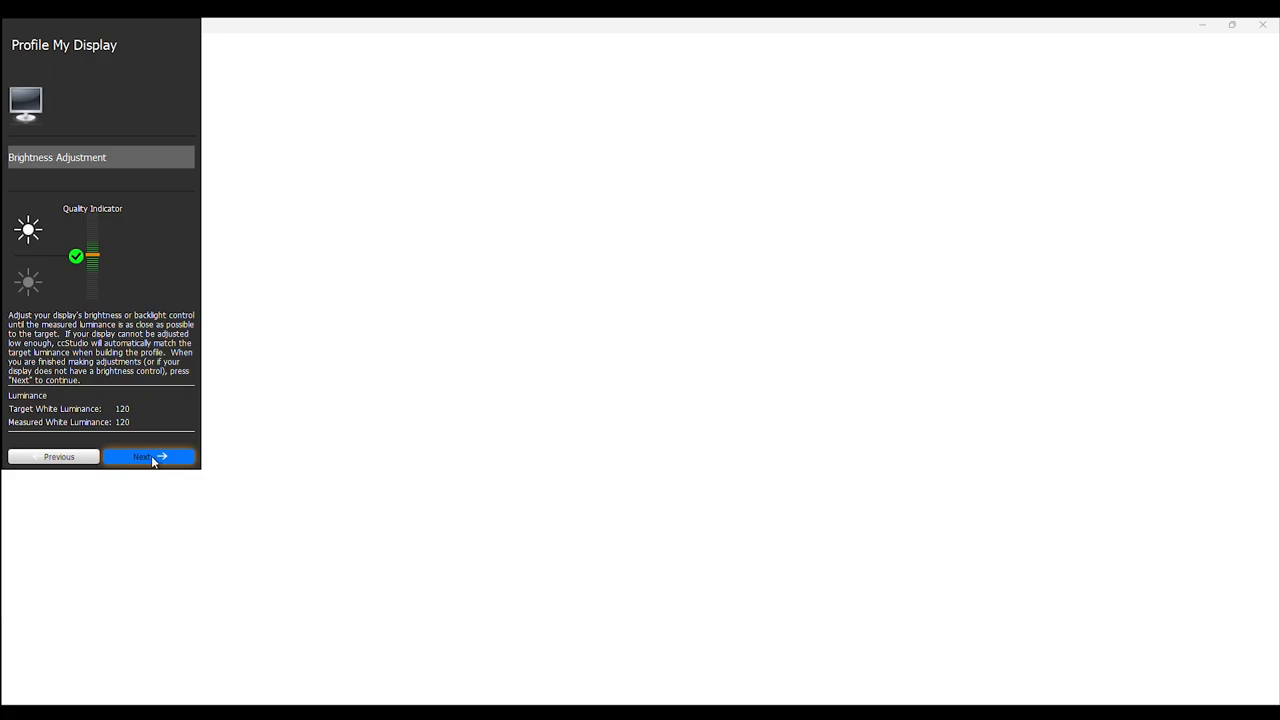
- Run the colour patch measurement and continue once all patches are read
left_click(149, 457)
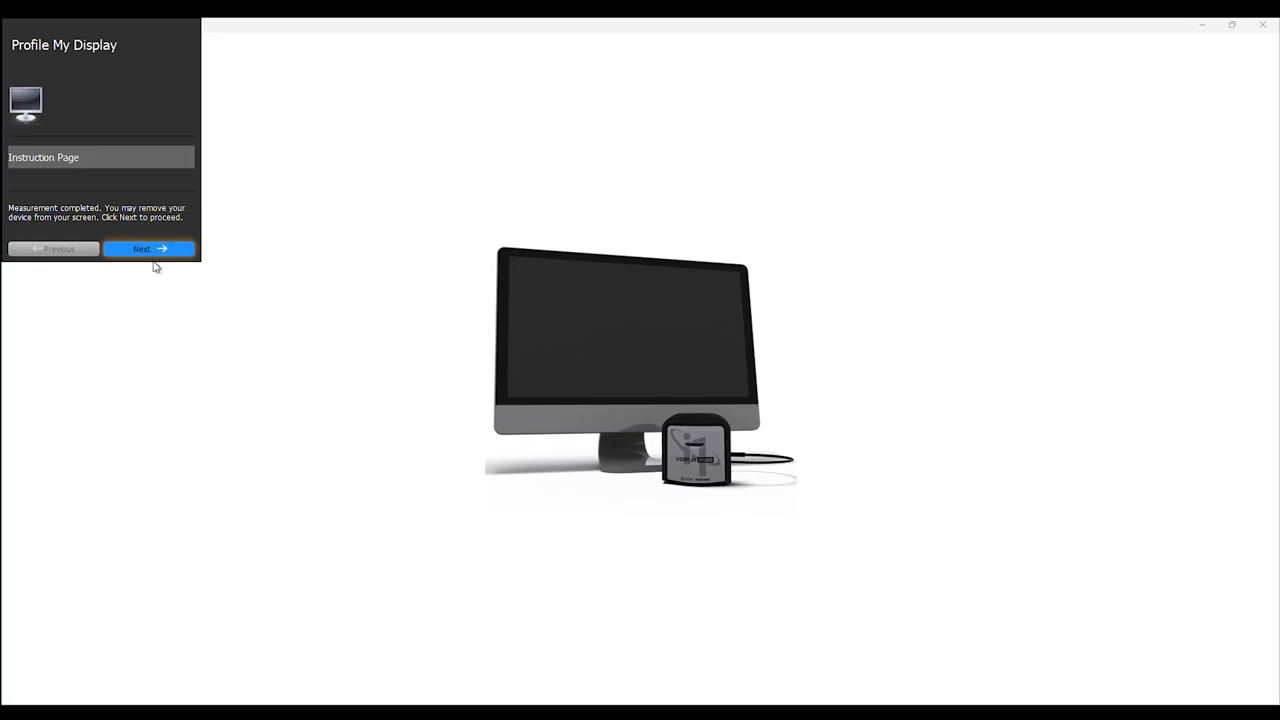
left_click(148, 249)
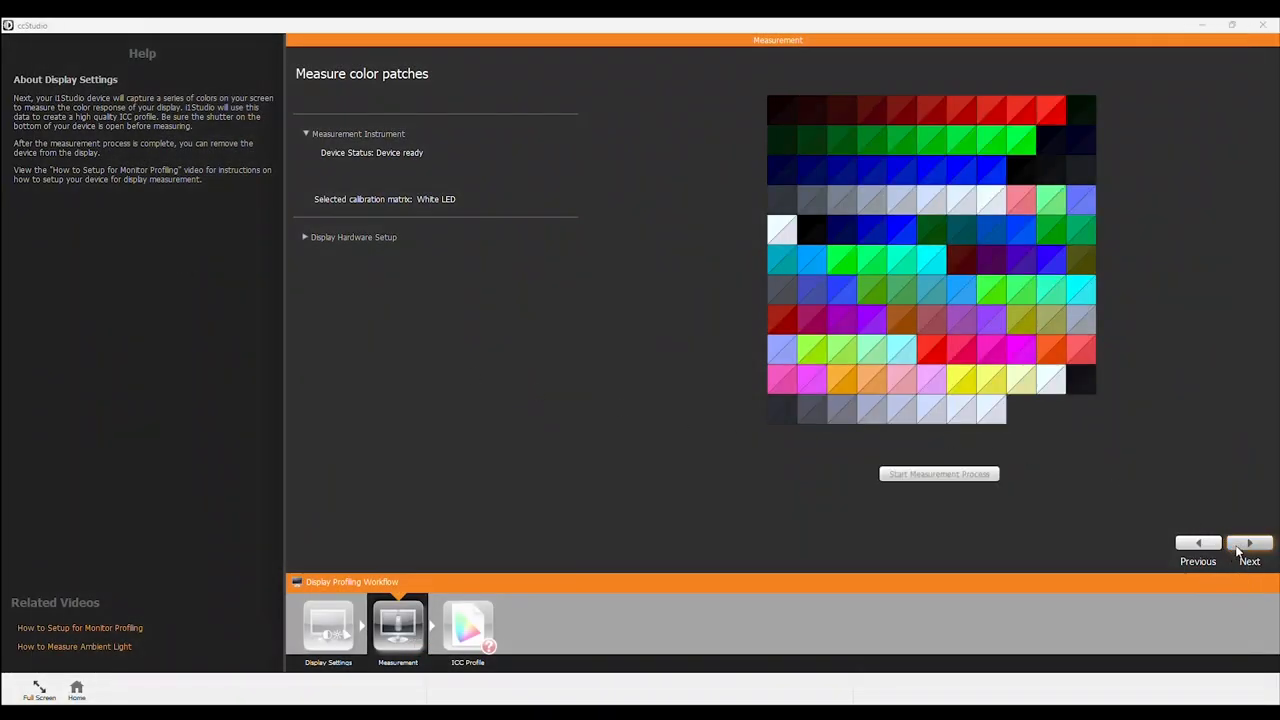
- Save the profile as 24-3-21_RIGHT.icm with a 2-week reminder and dismiss the confirmation
left_click(1249, 543)
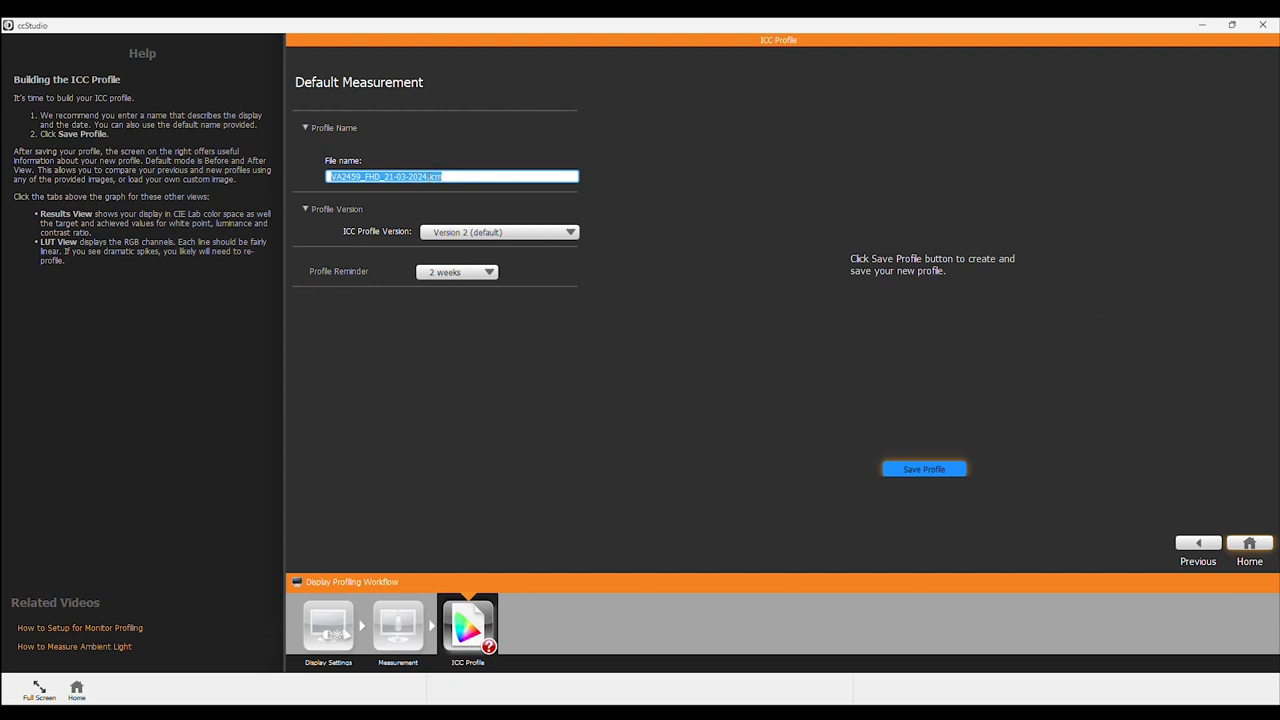
left_click(413, 213)
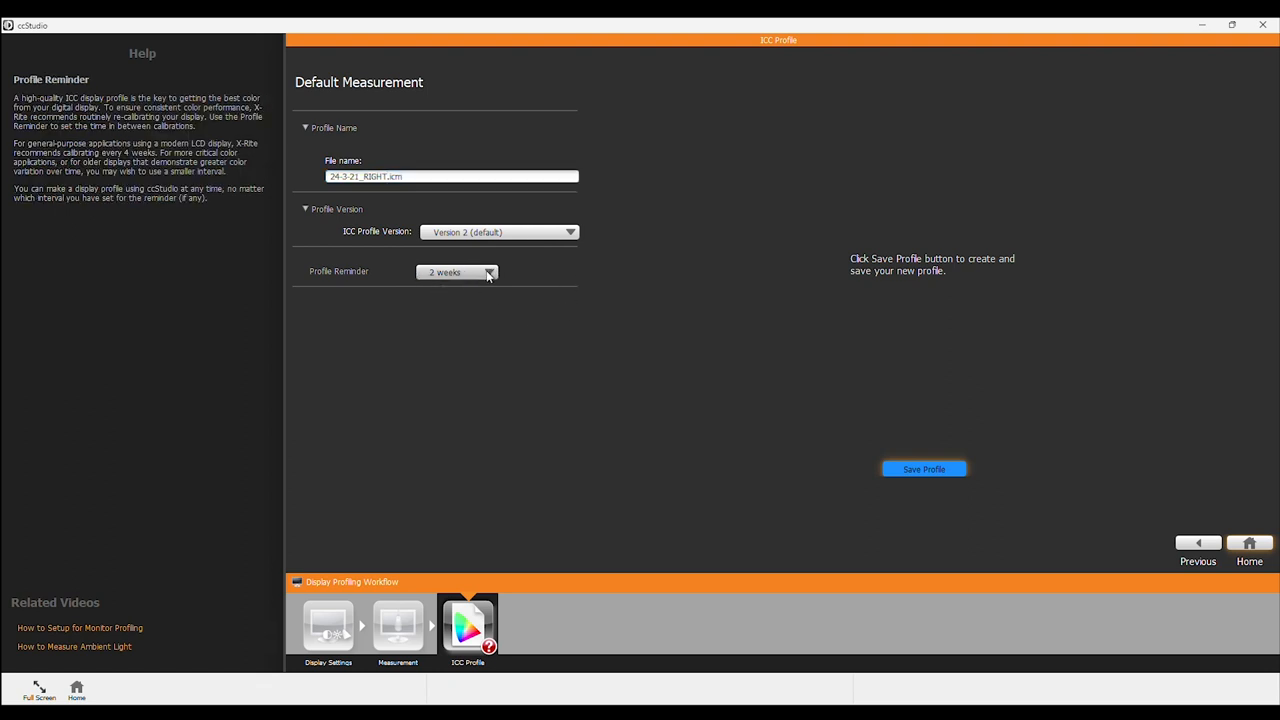
left_click(489, 272)
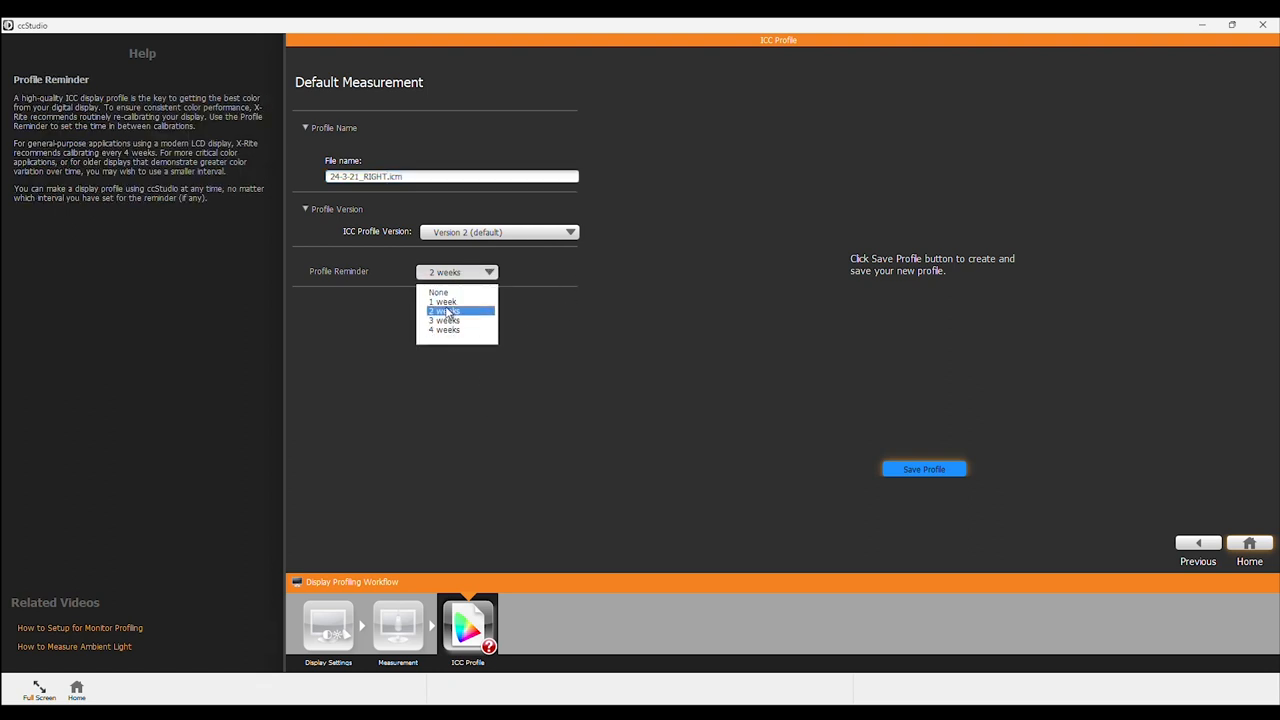
left_click(923, 469)
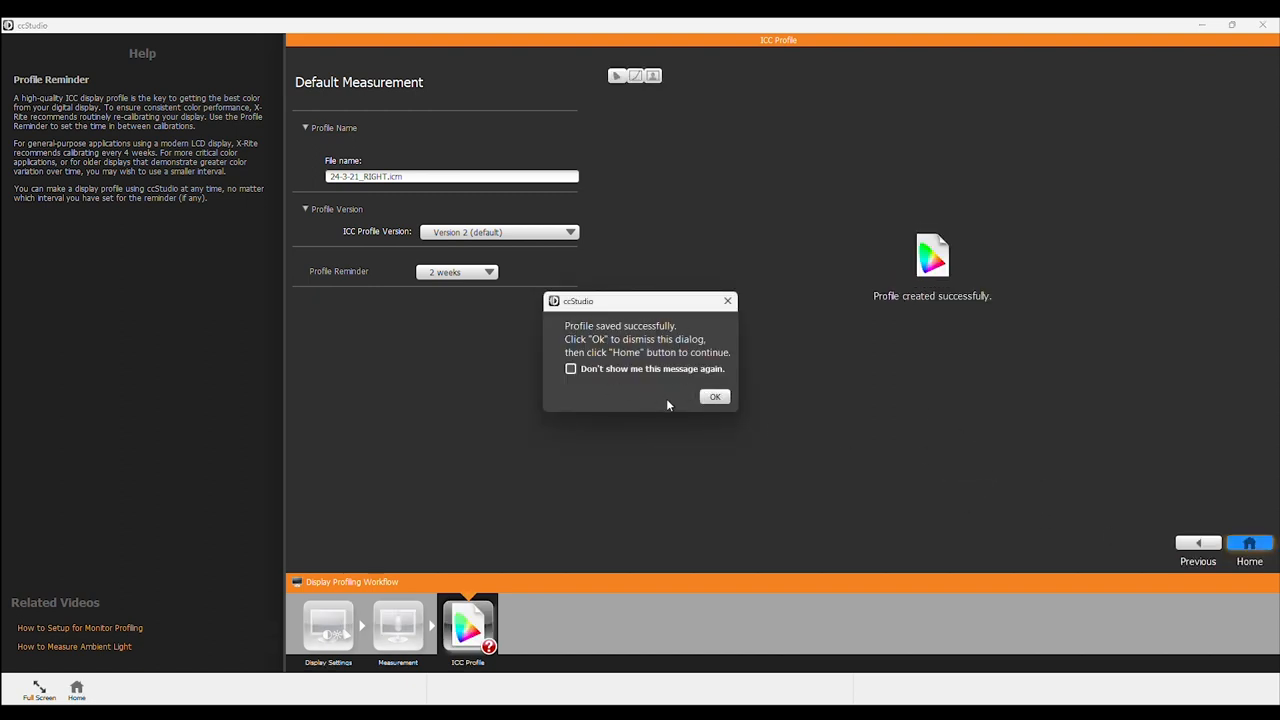
left_click(714, 396)
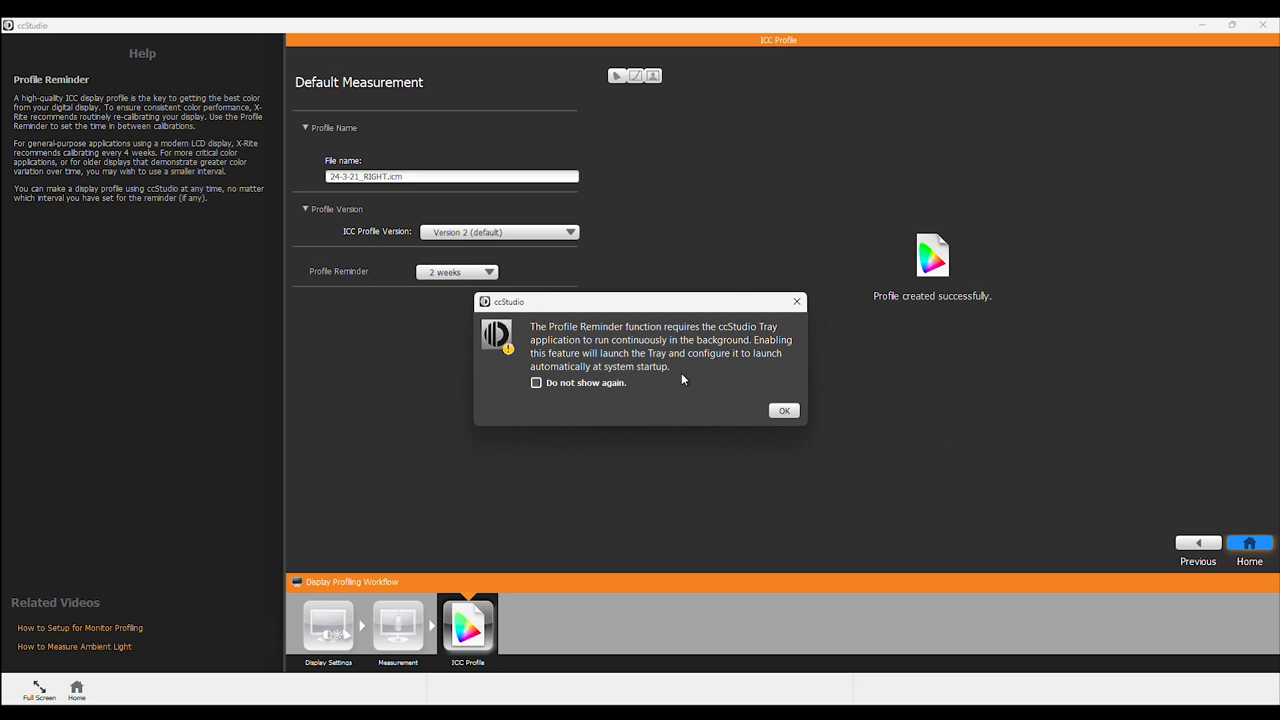
mouse_move(713, 397)
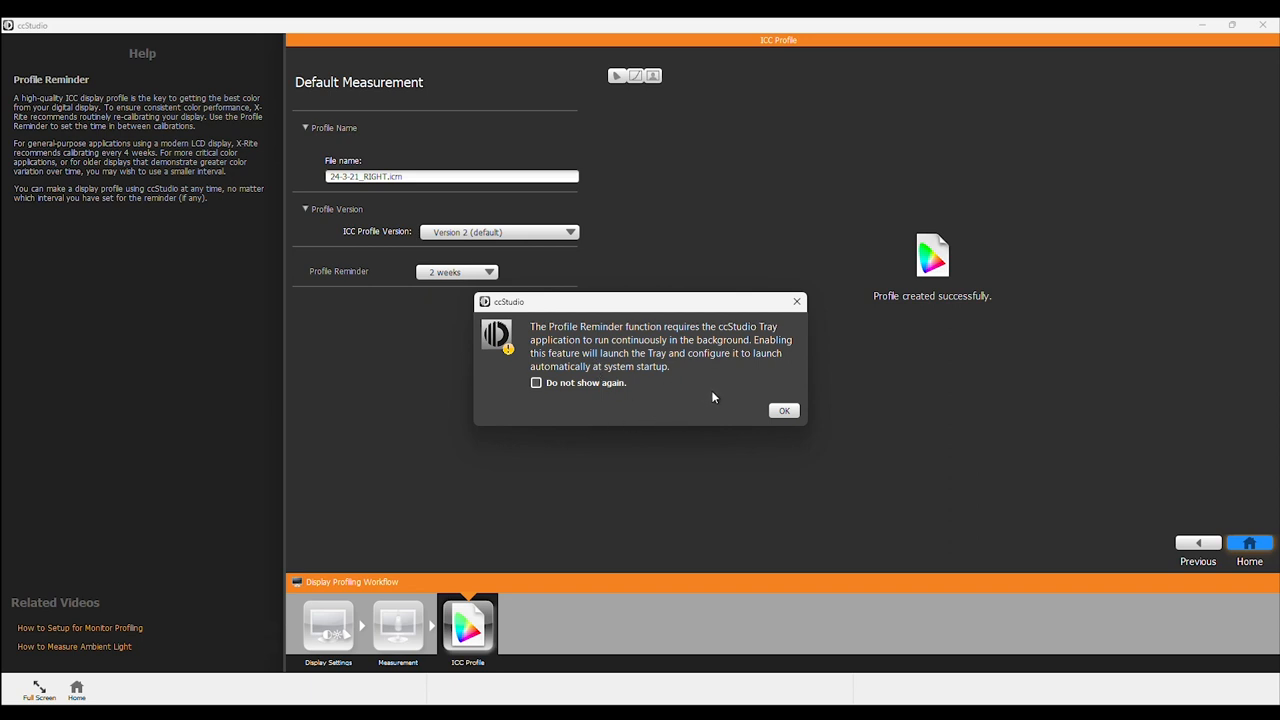
mouse_move(728, 399)
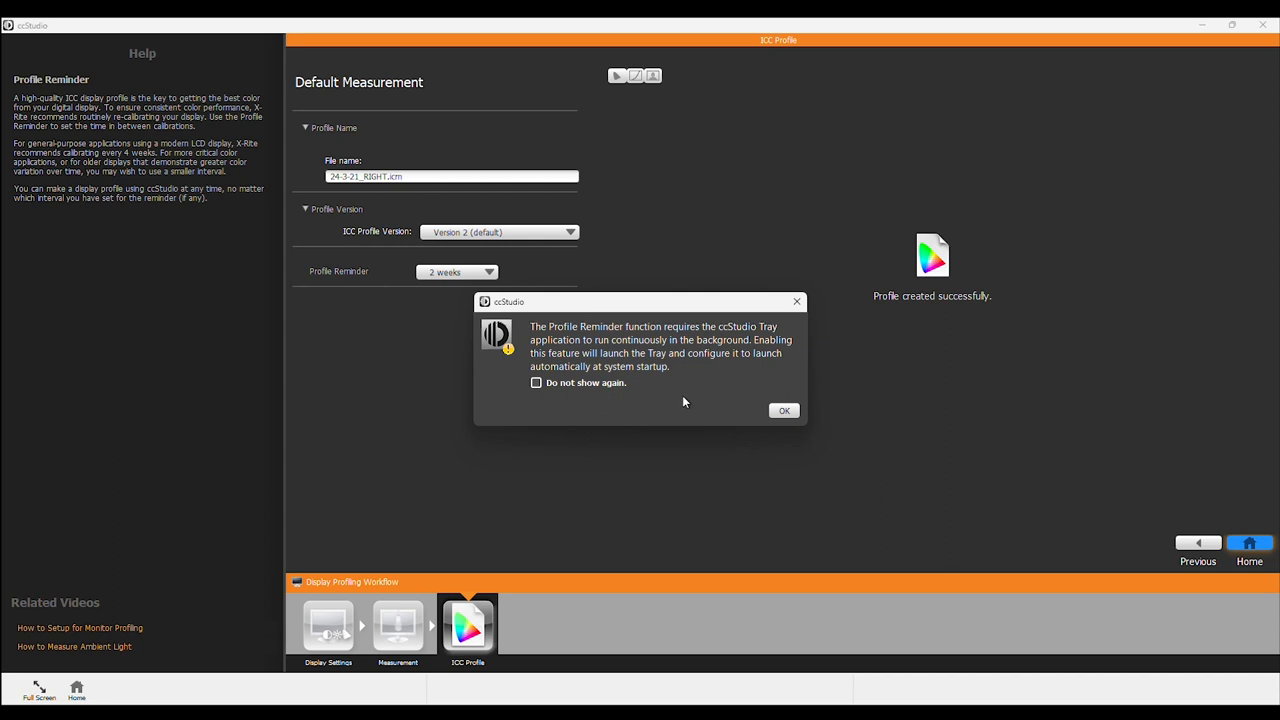
mouse_move(719, 415)
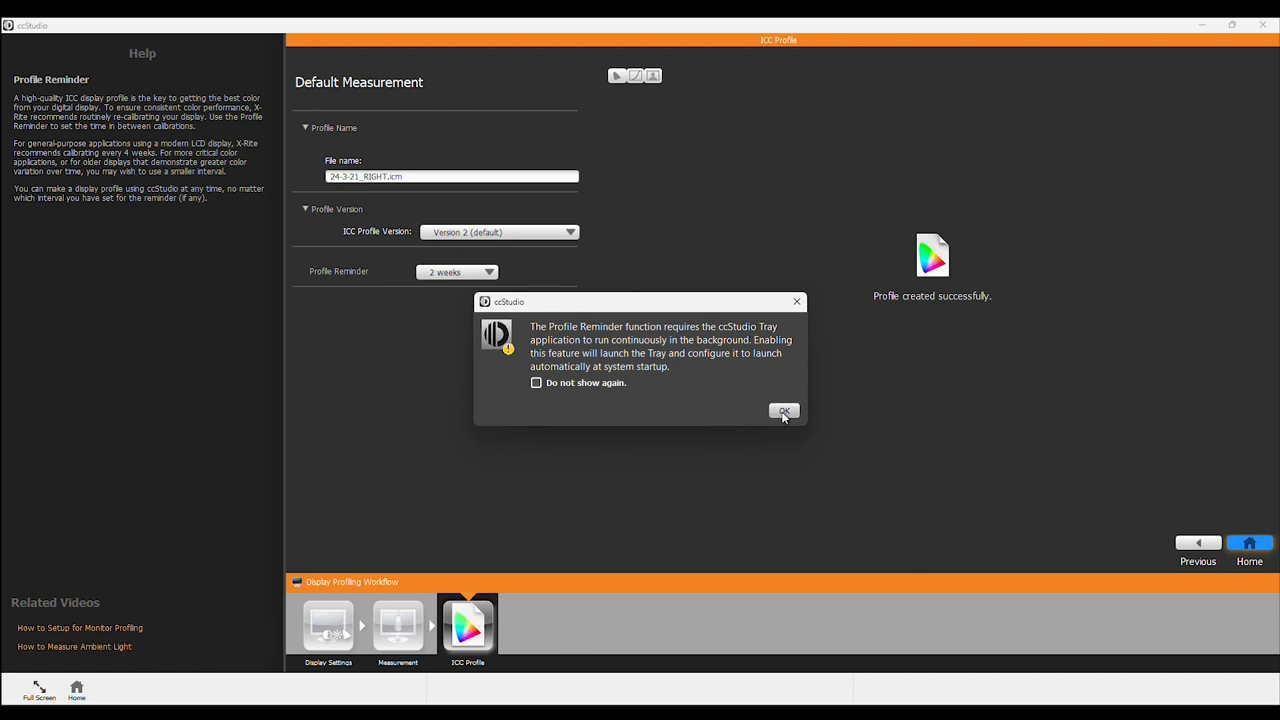
- Dismiss the reminder notice, toggle Before/After on the sample portrait, then return Home
left_click(784, 411)
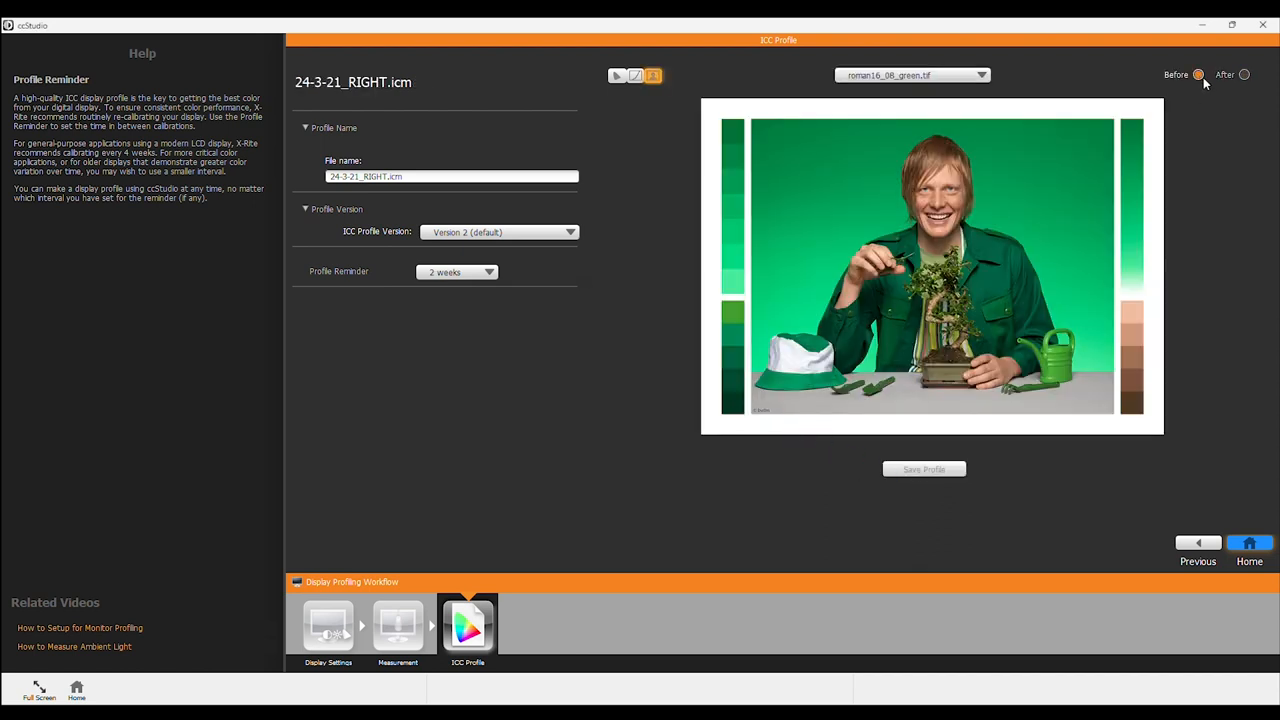
left_click(1244, 74)
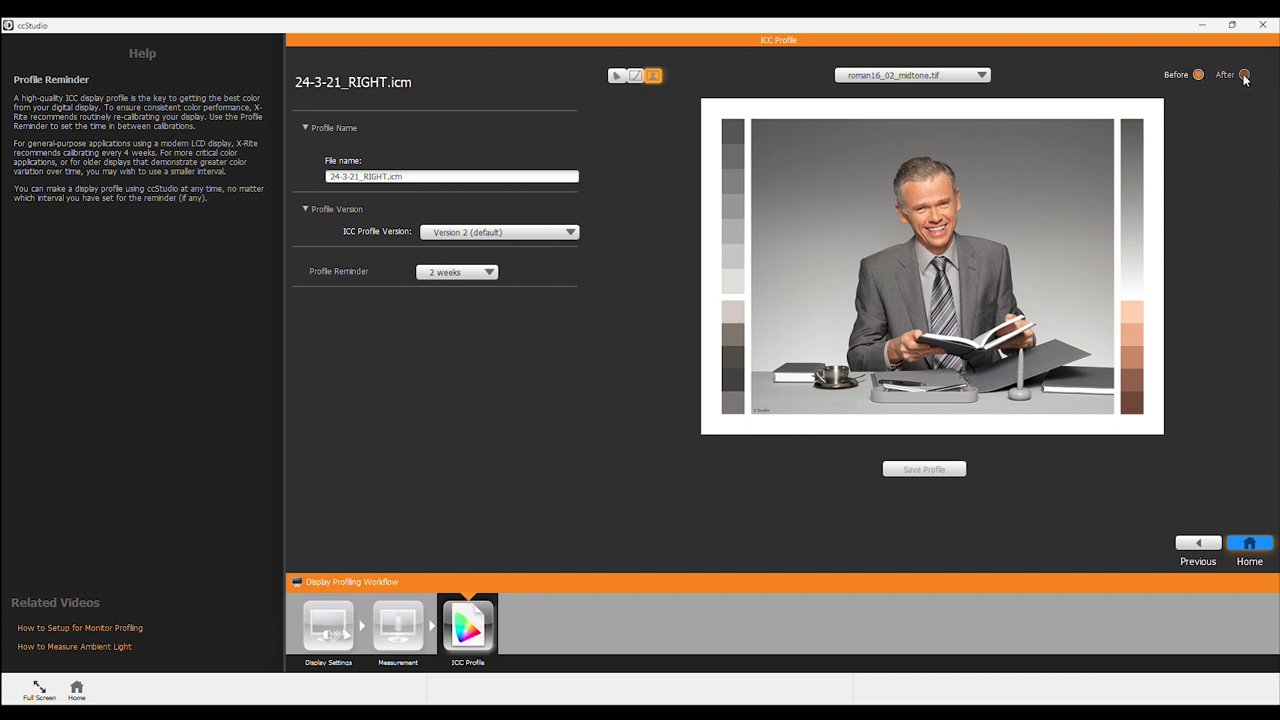
left_click(1198, 74)
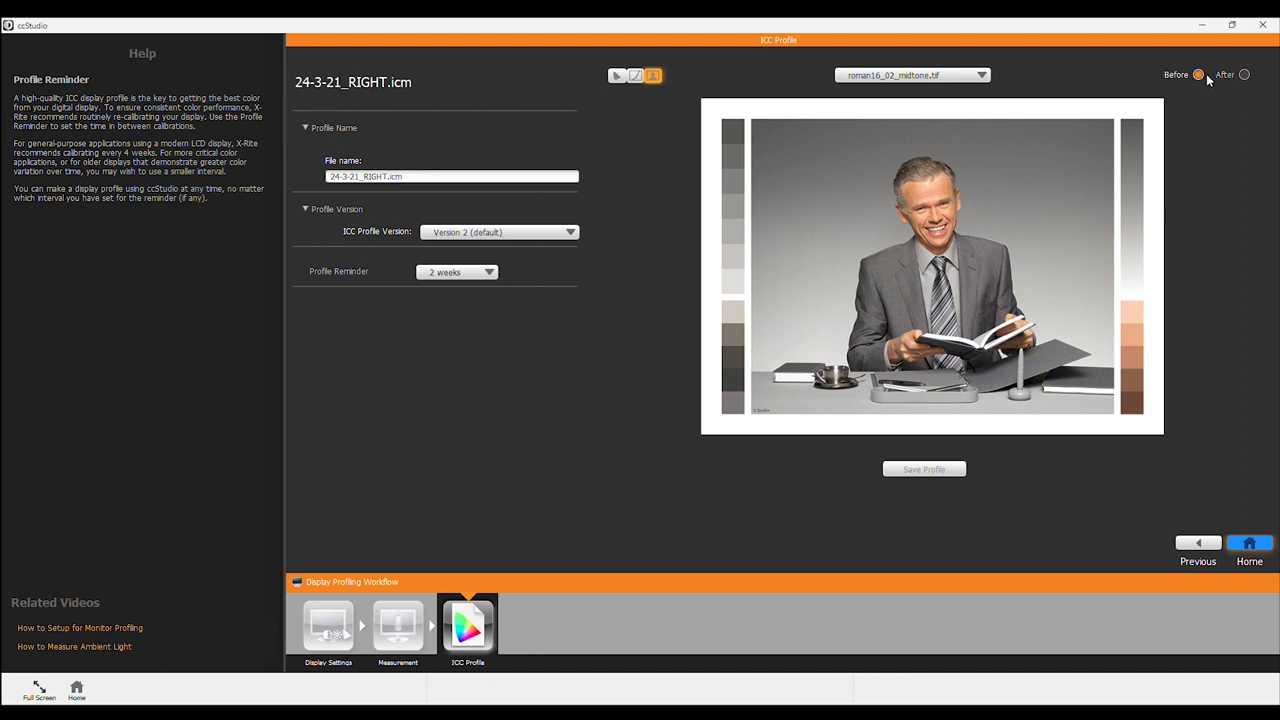
mouse_move(967, 224)
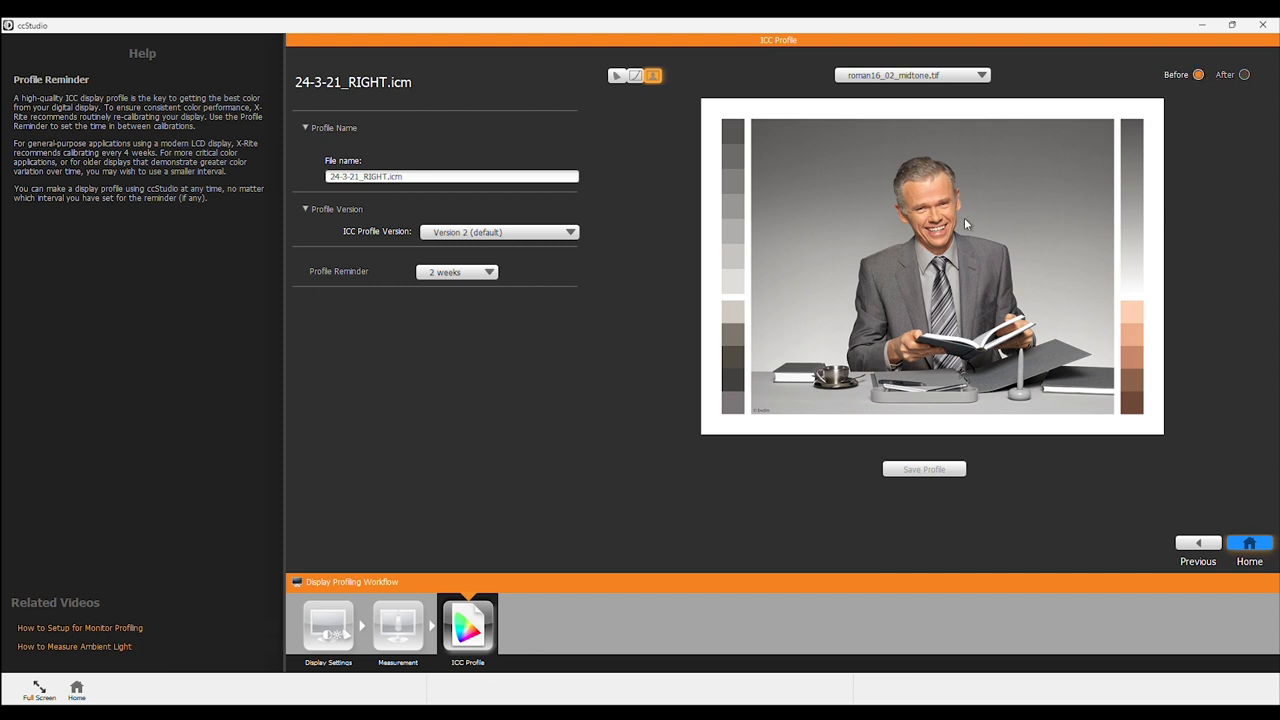
left_click(1245, 75)
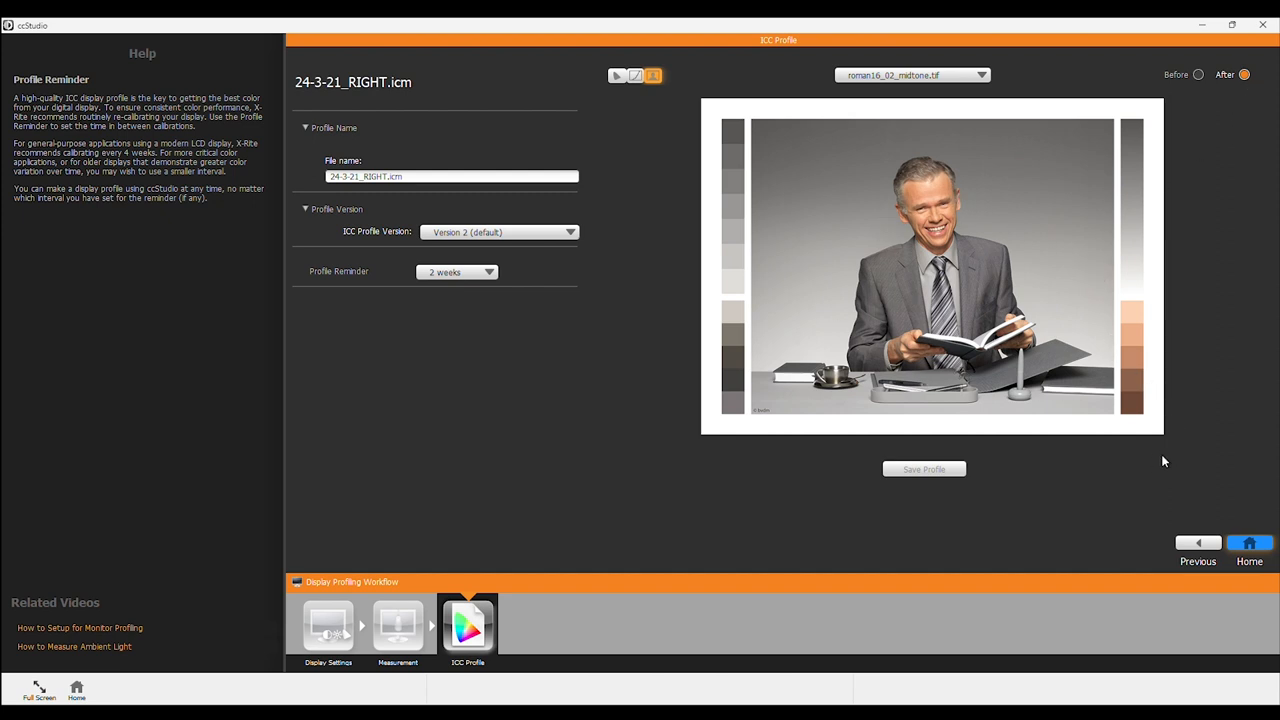
mouse_move(1230, 512)
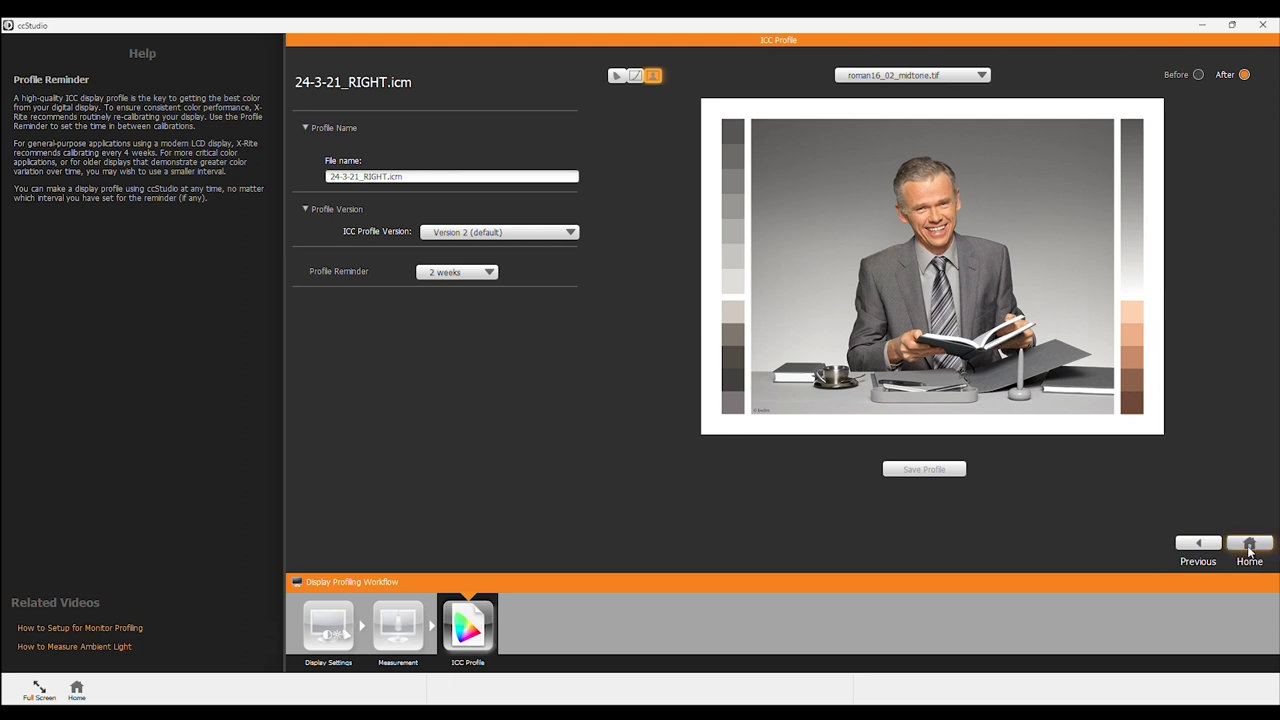
left_click(1249, 545)
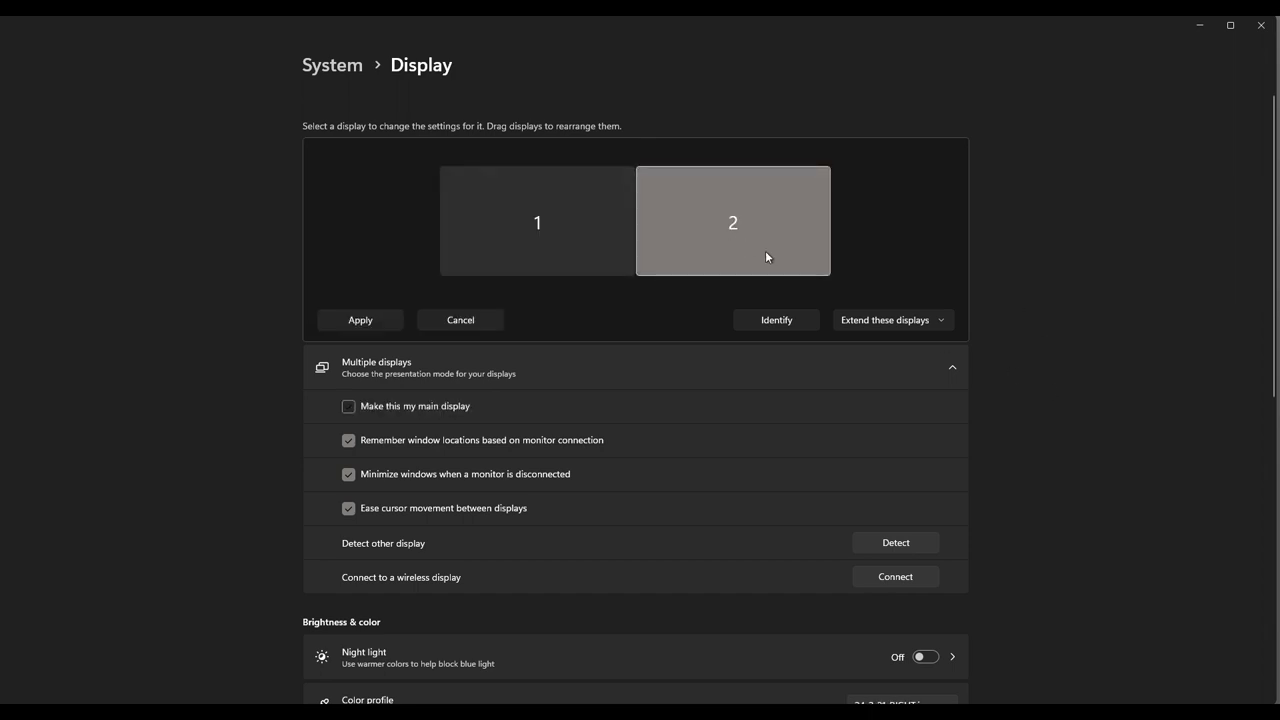
- Scroll display 2's settings down to the colour profile showing 24-3-21_RIGHT.icm
scroll("down", 3)
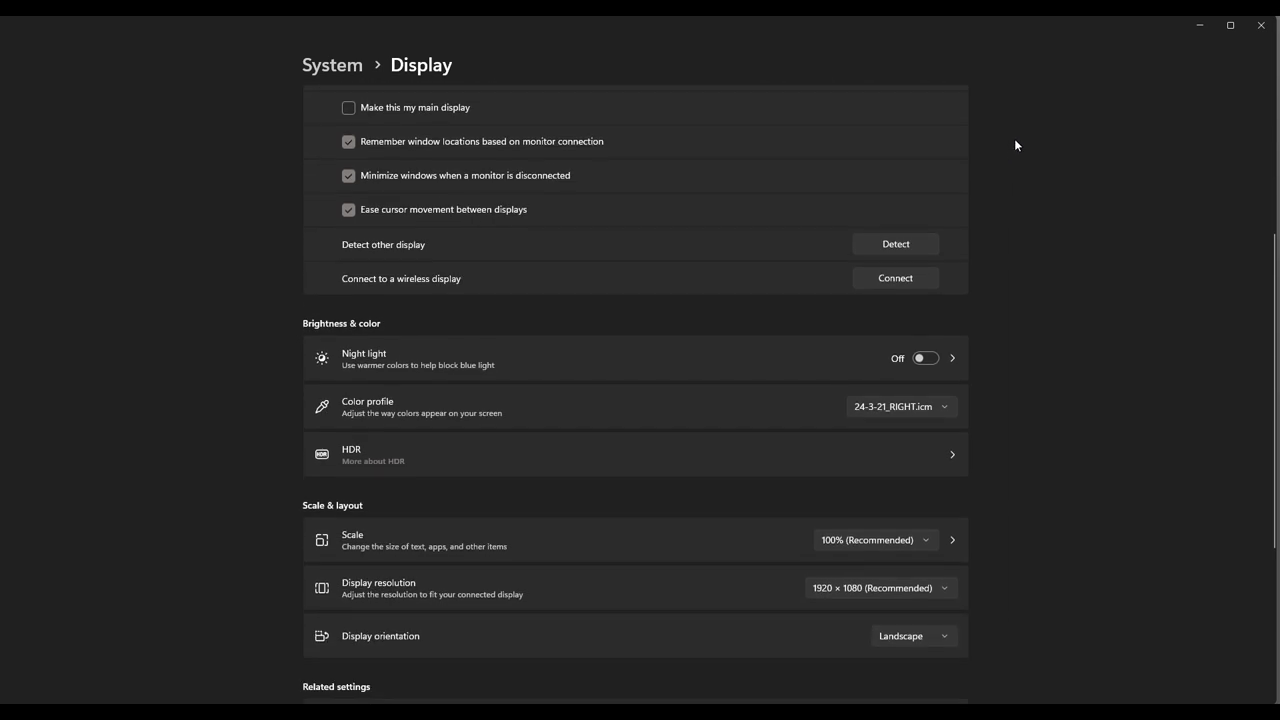
scroll("down", 3)
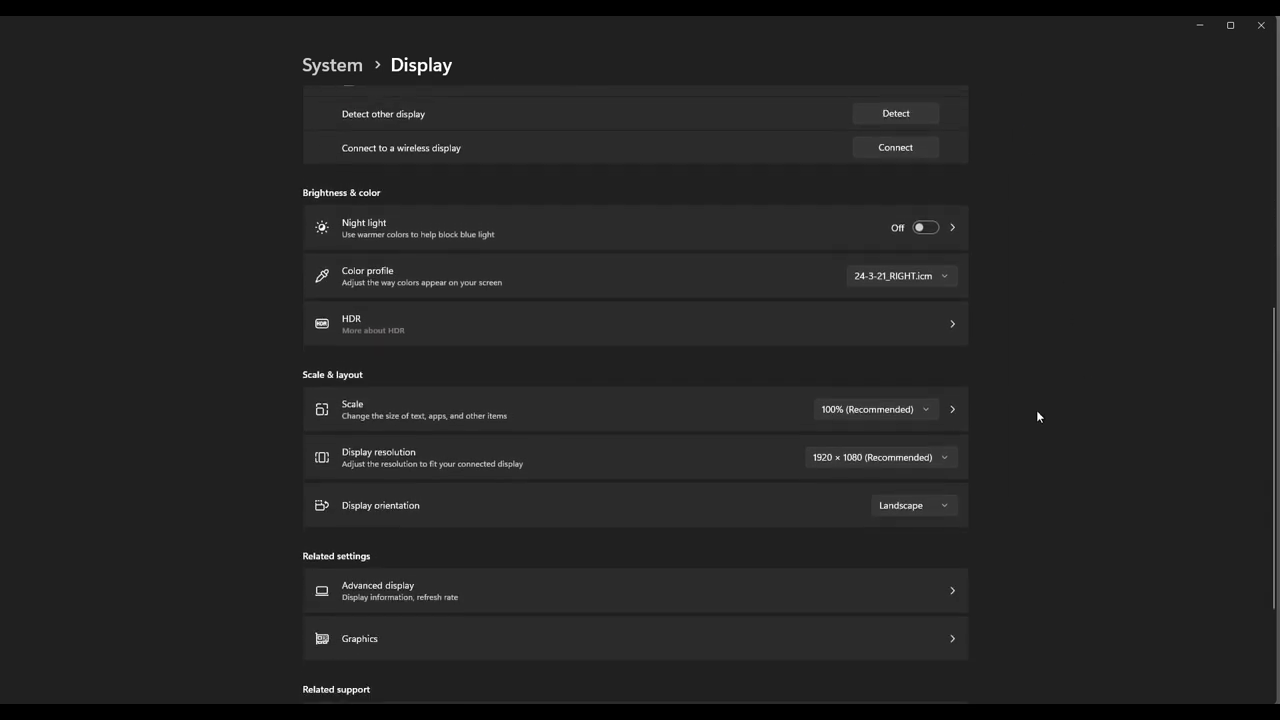
mouse_move(531, 287)
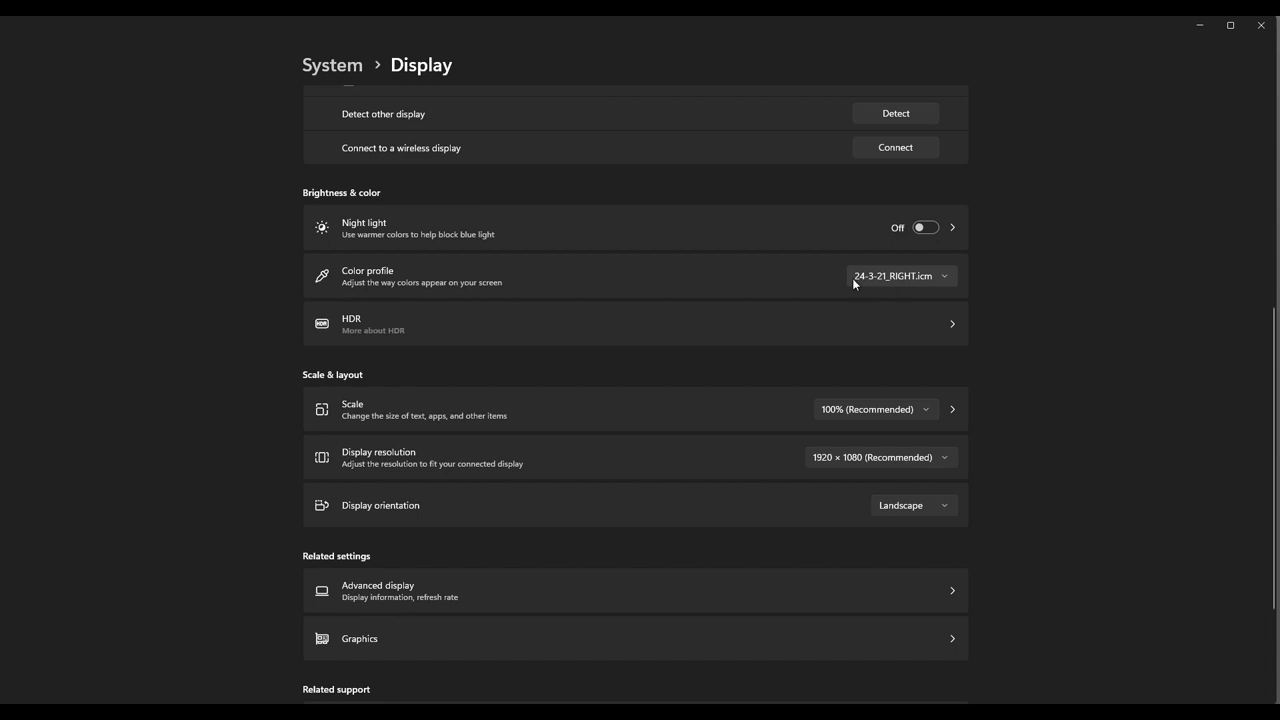
mouse_move(1049, 313)
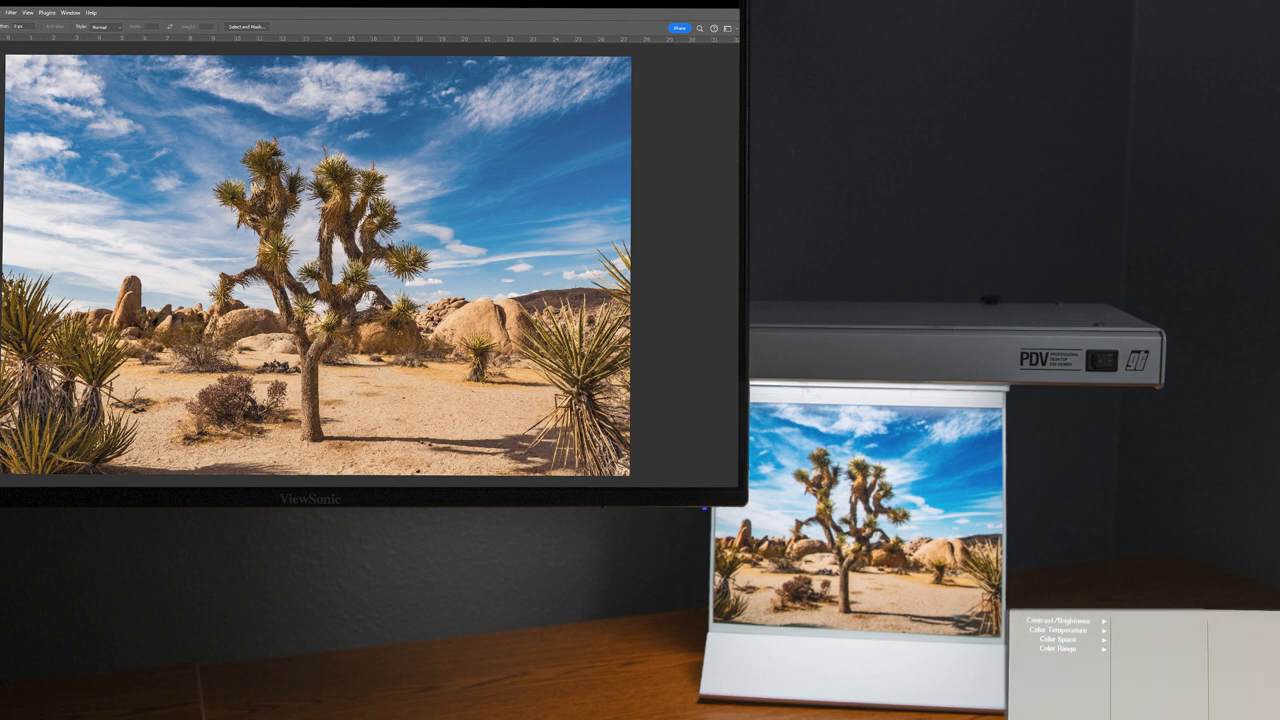
- Navigate the OSD through Color Temperature to the User Color red, green, blue controls
left_click(1055, 620)
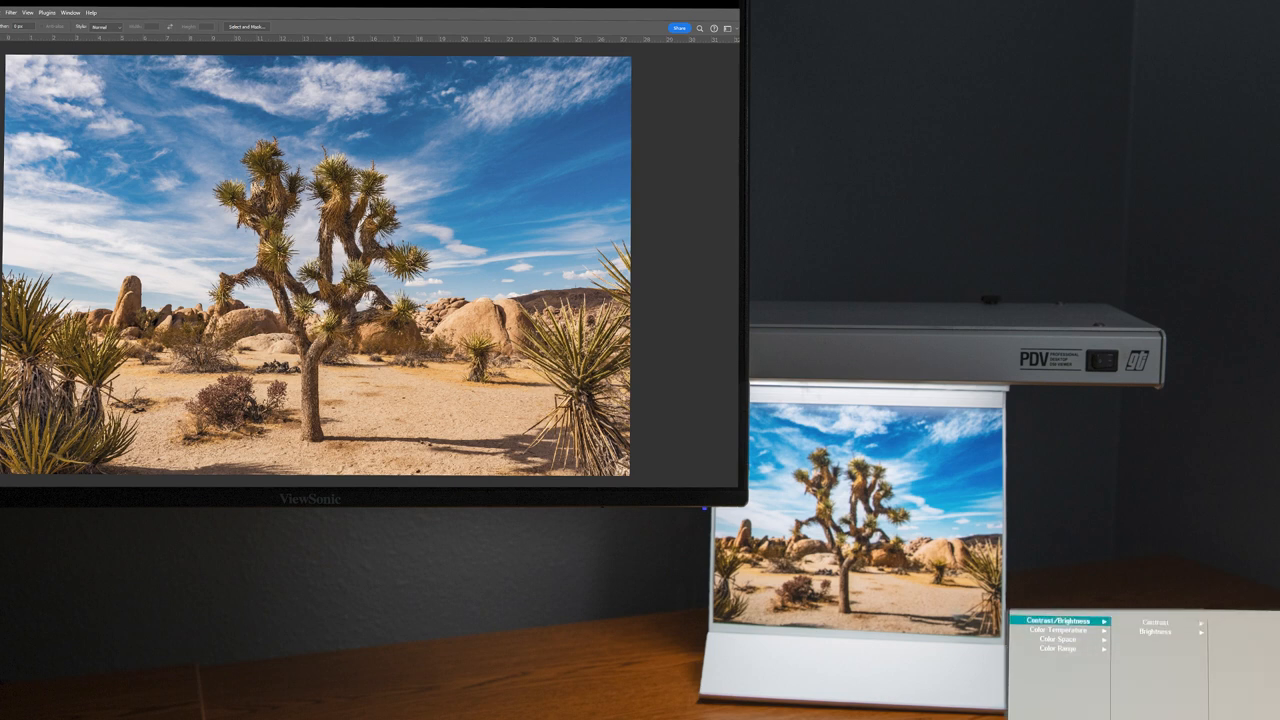
left_click(1055, 629)
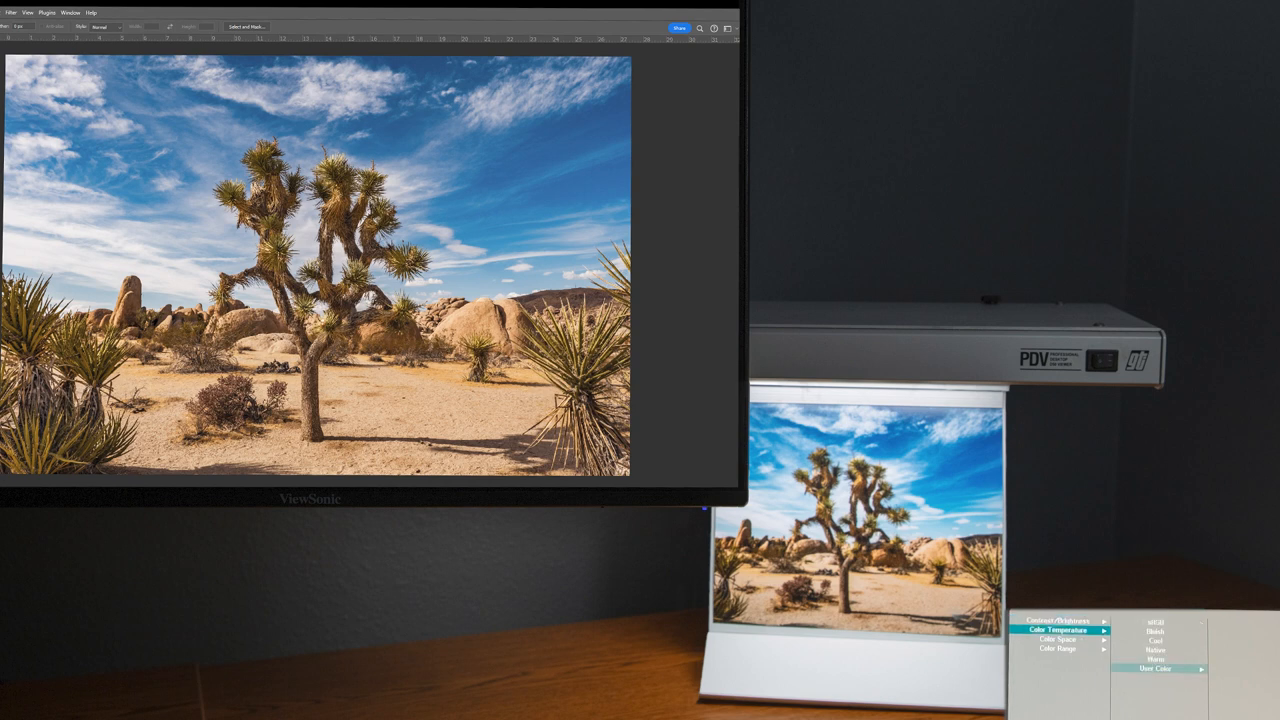
left_click(1156, 668)
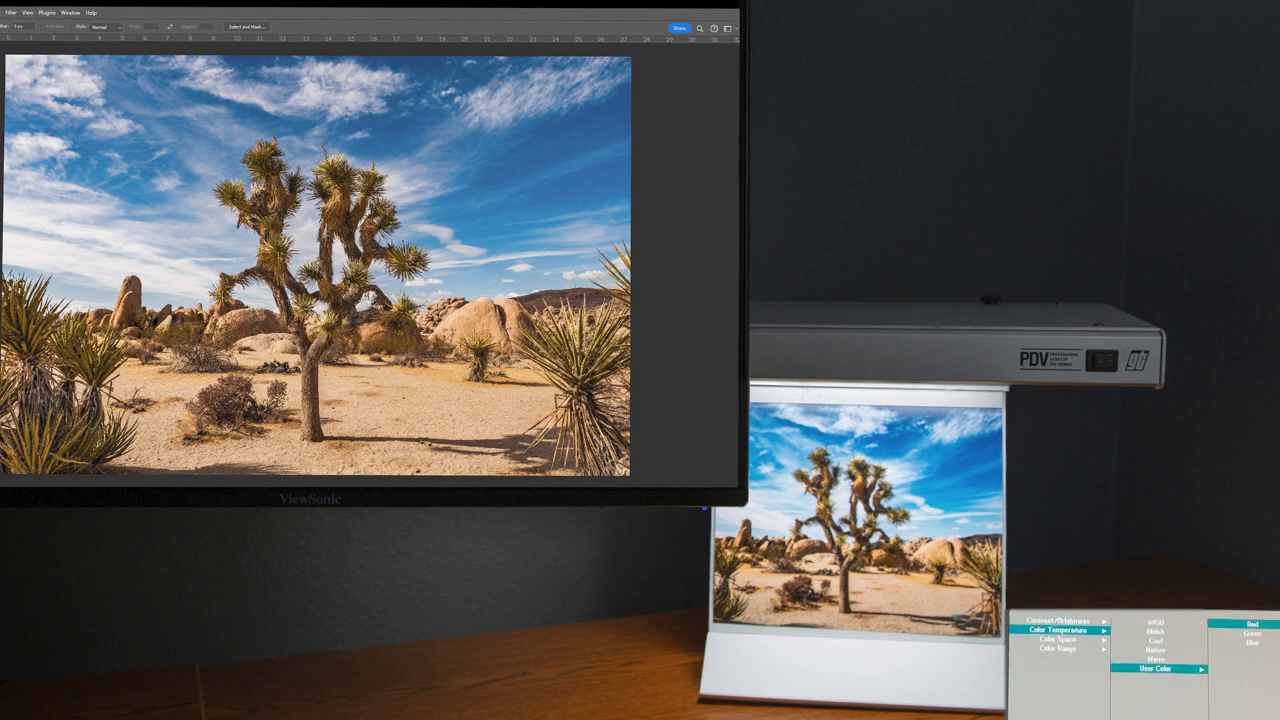